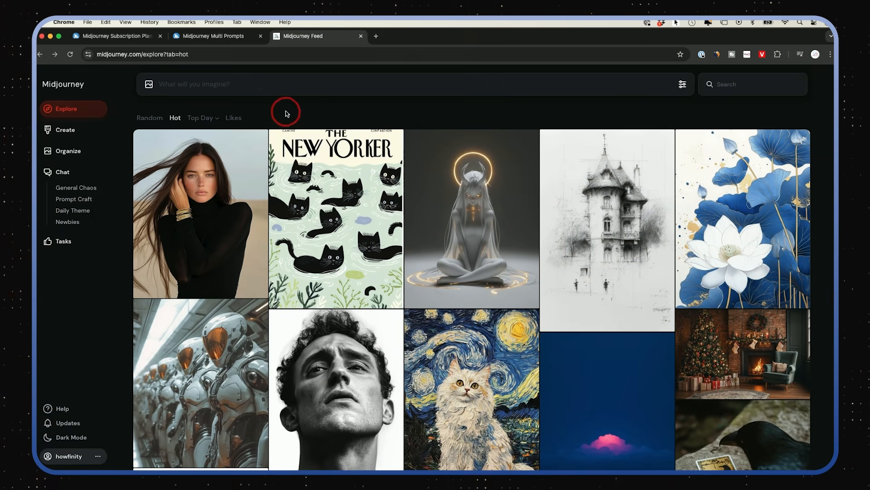
pyautogui.moveTo(133, 63)
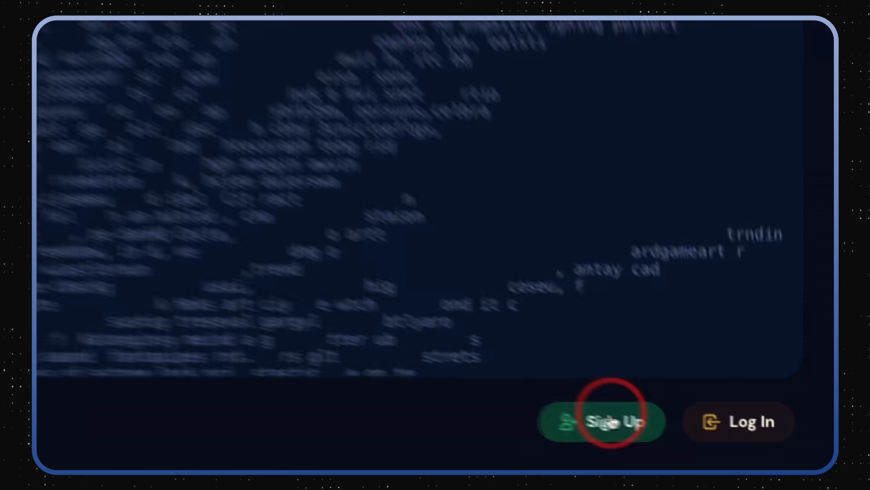
# Sign up for Midjourney by continuing with a Google account.
pyautogui.click(602, 422)
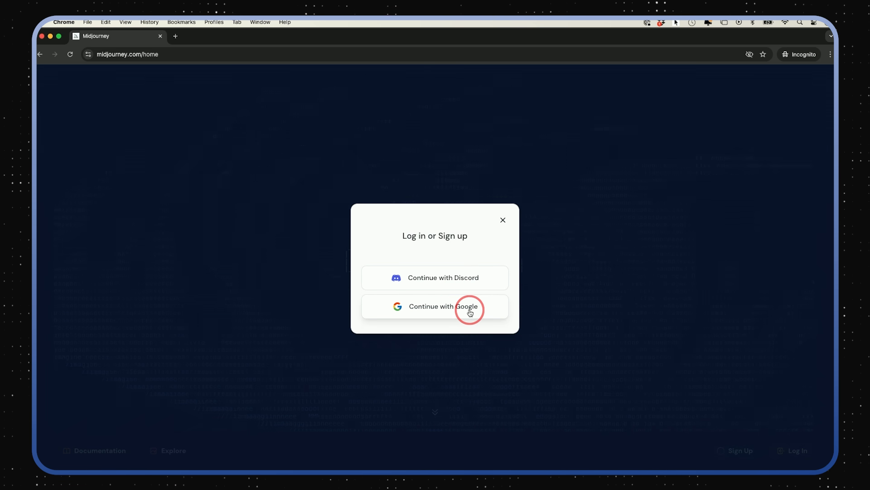
pyautogui.click(502, 219)
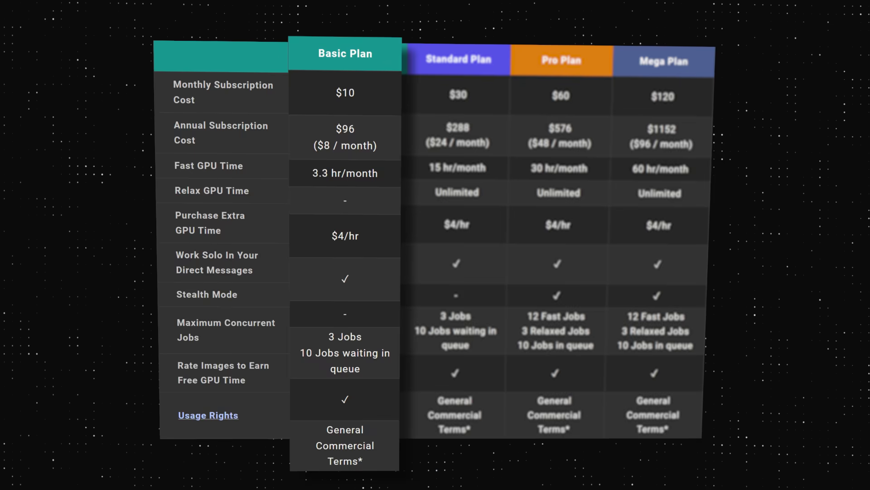
pyautogui.click(316, 35)
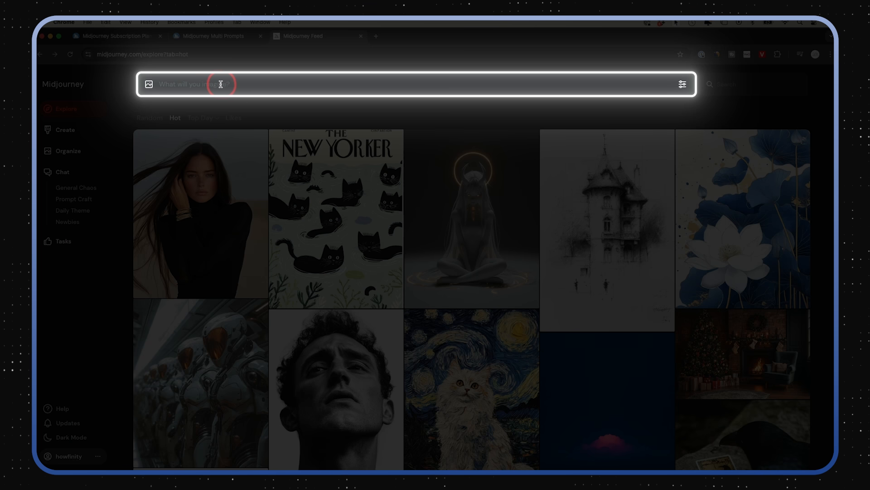
pyautogui.moveTo(230, 84)
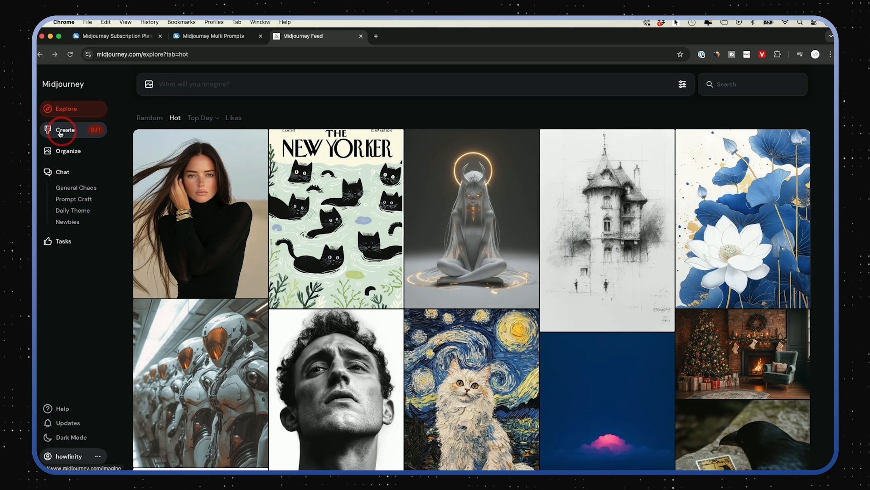
# Show the Create page and scroll through the dog portraits and earlier mushroom-forest generations.
pyautogui.click(65, 129)
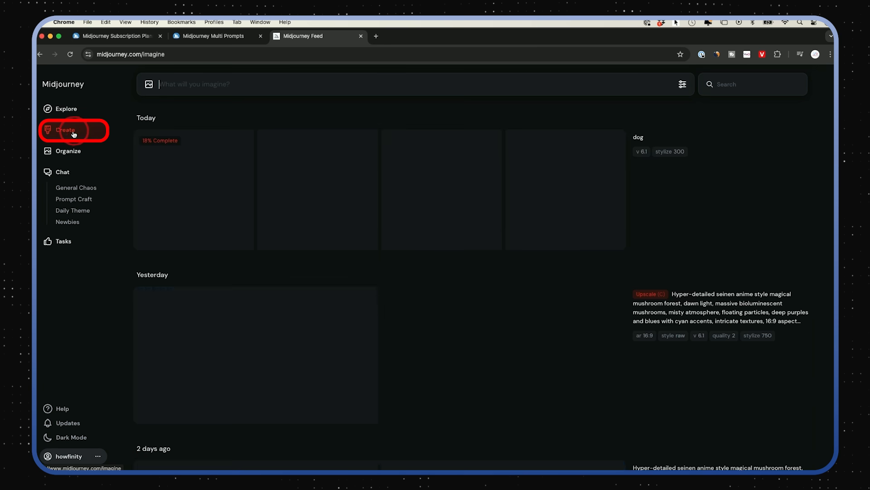
pyautogui.click(65, 130)
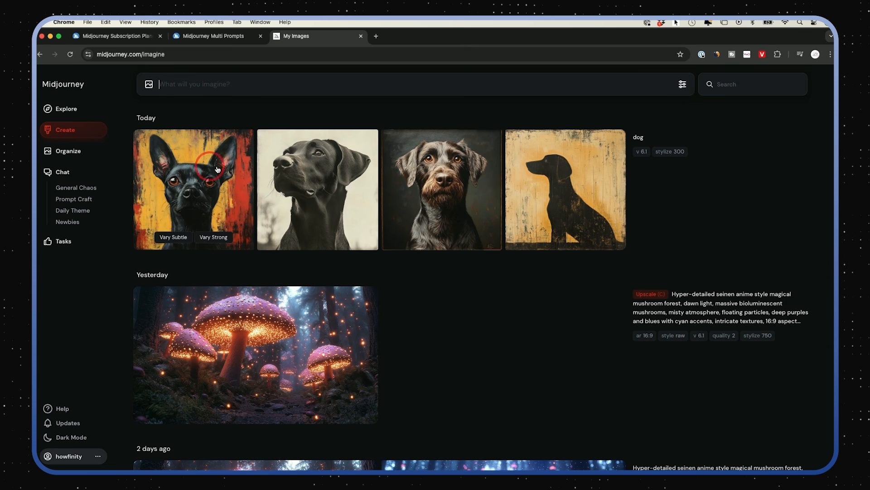
pyautogui.moveTo(471, 161)
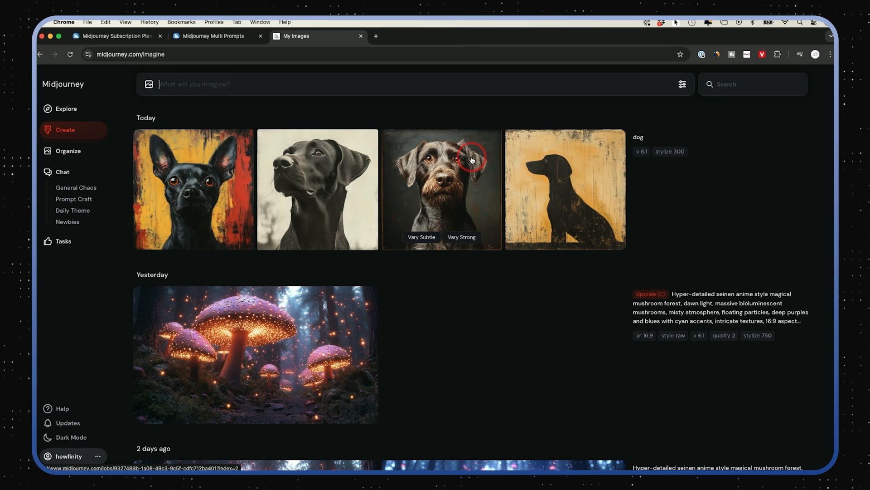
pyautogui.scroll(-3)
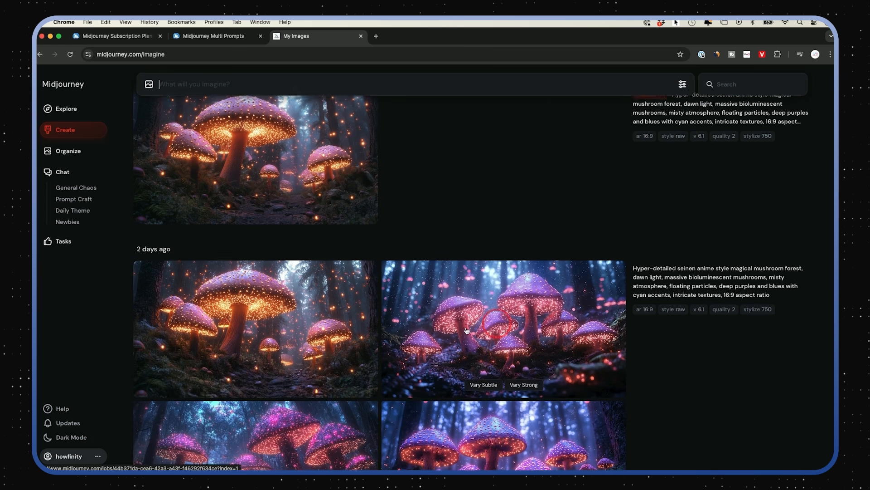
pyautogui.scroll(-3)
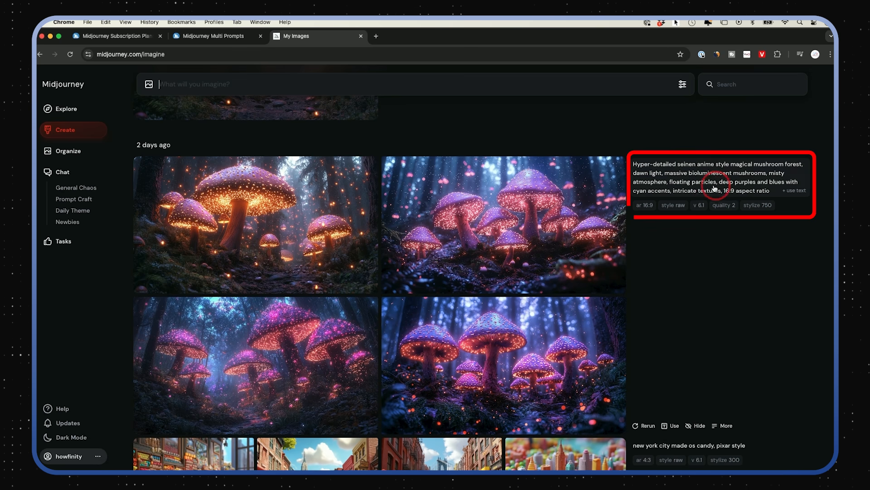
pyautogui.moveTo(560, 216)
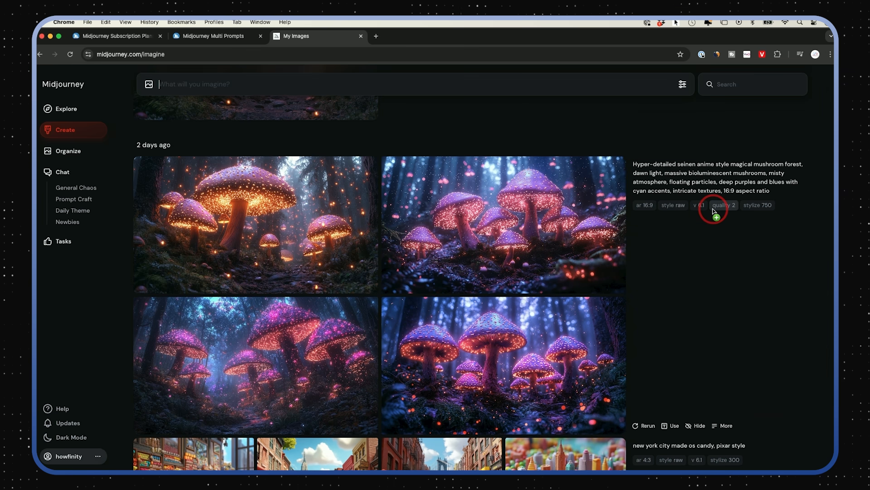
pyautogui.click(65, 132)
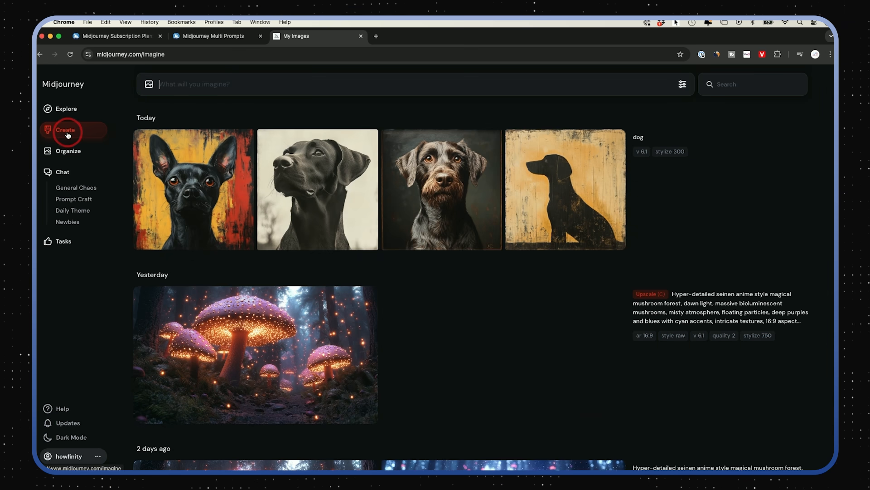
# Browse the Organize archive grouped by date, then return to the Explore community feed.
pyautogui.click(68, 152)
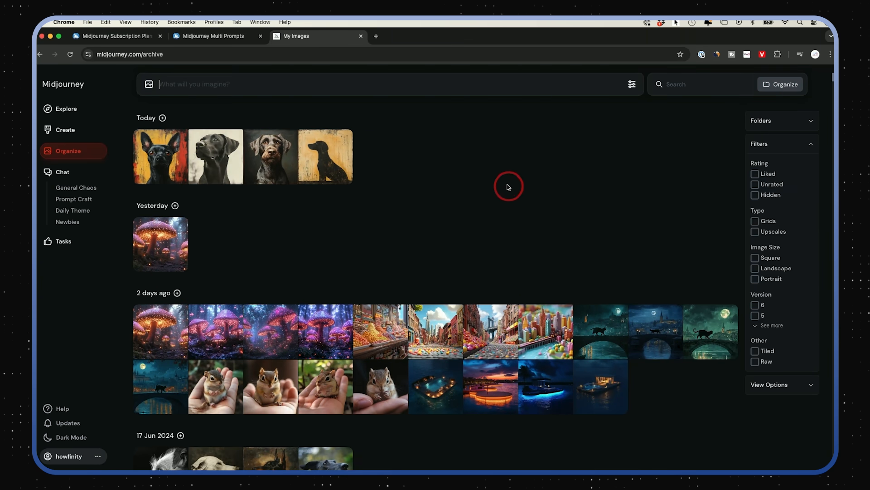
pyautogui.moveTo(435, 313)
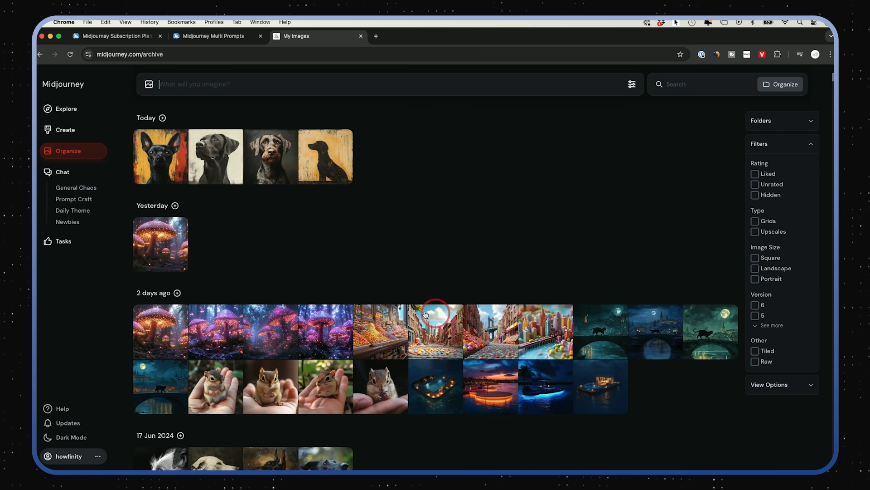
pyautogui.click(66, 108)
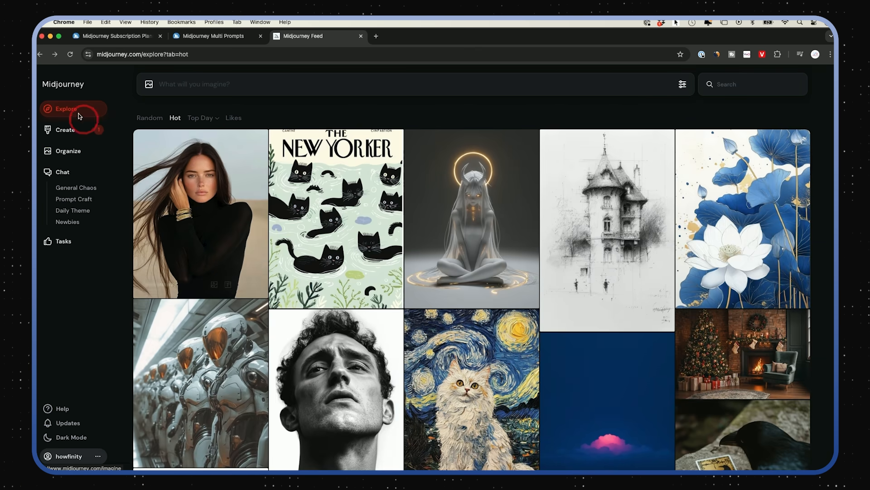
pyautogui.moveTo(613, 173)
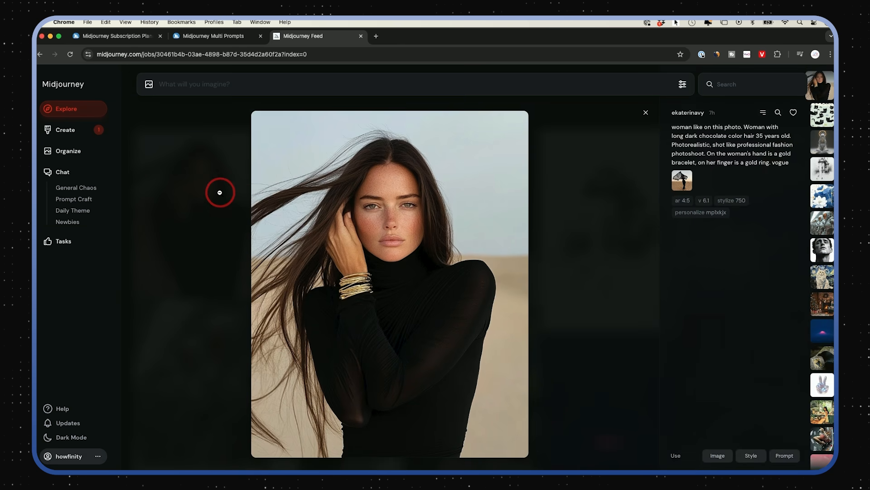
pyautogui.moveTo(767, 170)
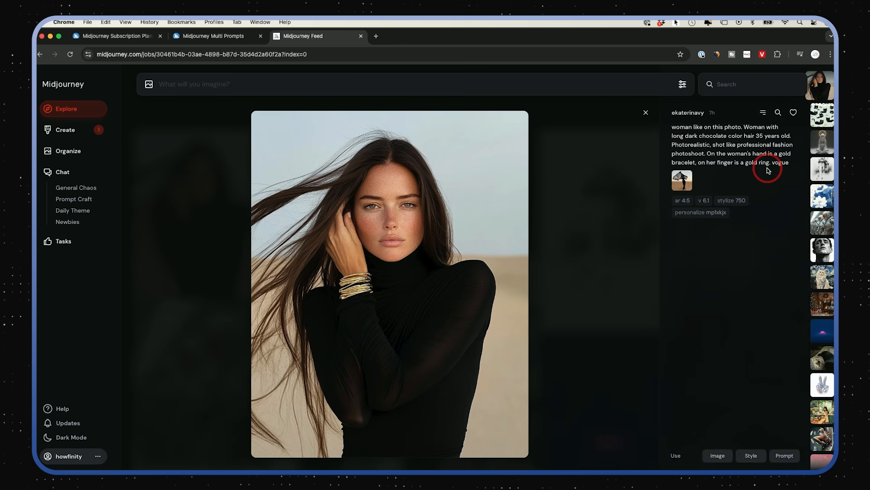
pyautogui.moveTo(724, 174)
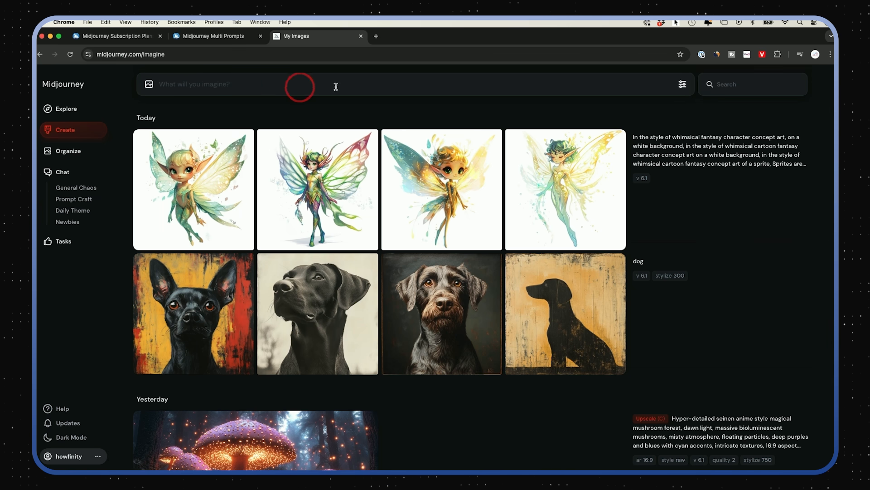
# Show the prompt settings panel beside the imagine bar, then view the first fairy sprite in detail.
pyautogui.click(682, 83)
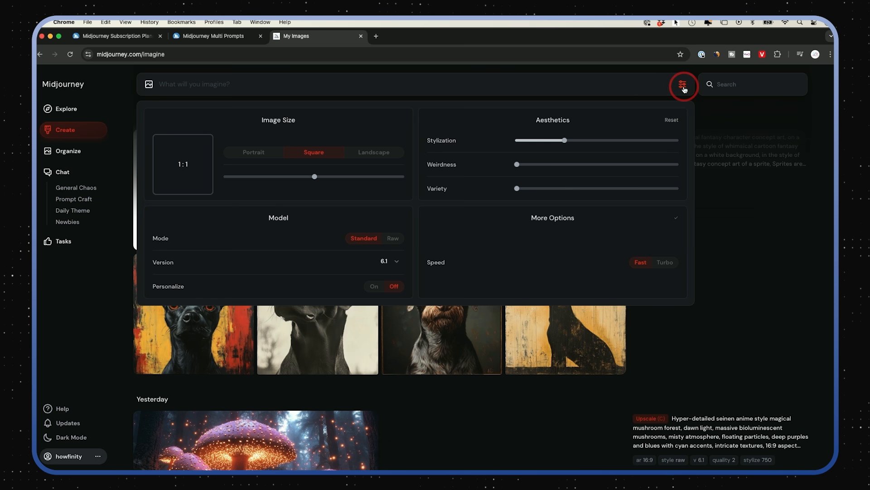
pyautogui.moveTo(684, 83)
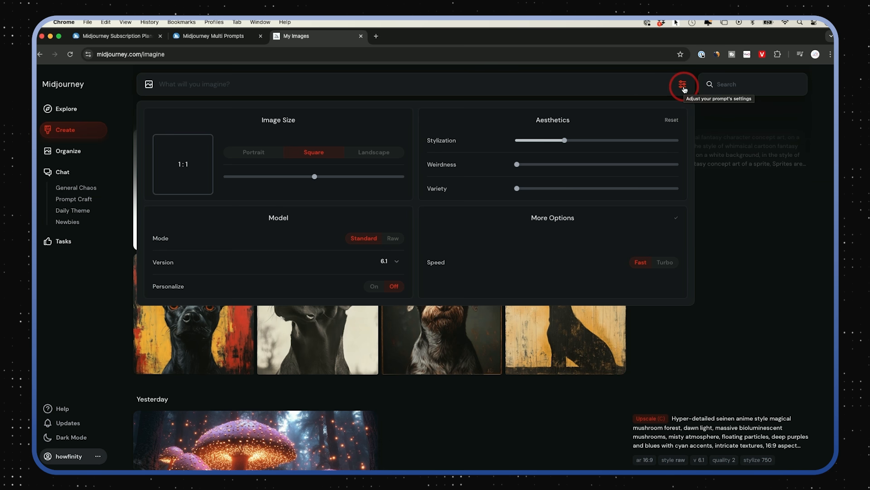
pyautogui.click(681, 83)
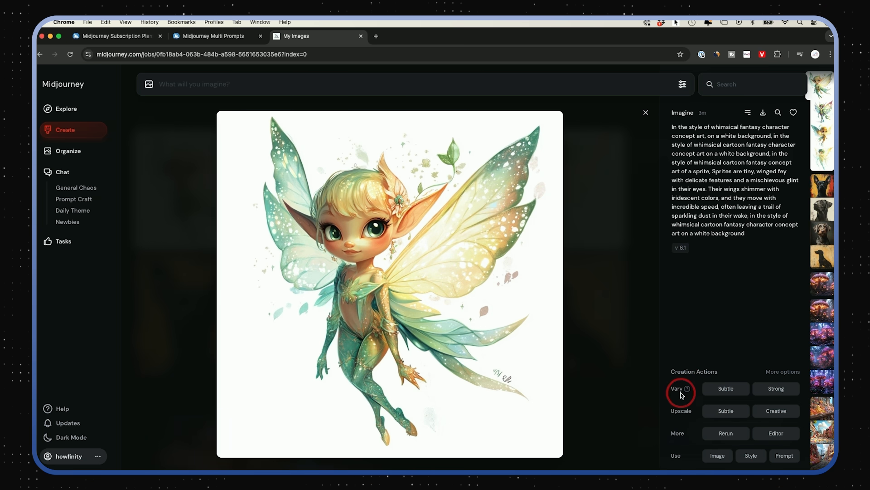
pyautogui.moveTo(683, 340)
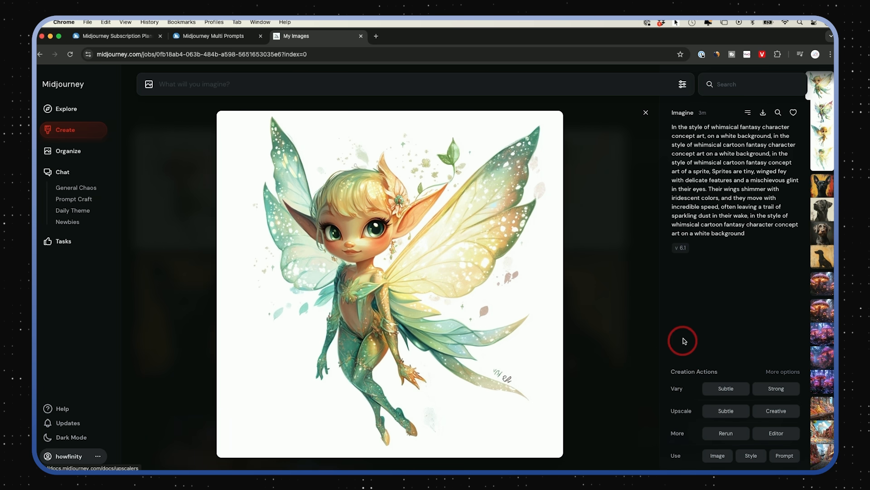
pyautogui.click(644, 113)
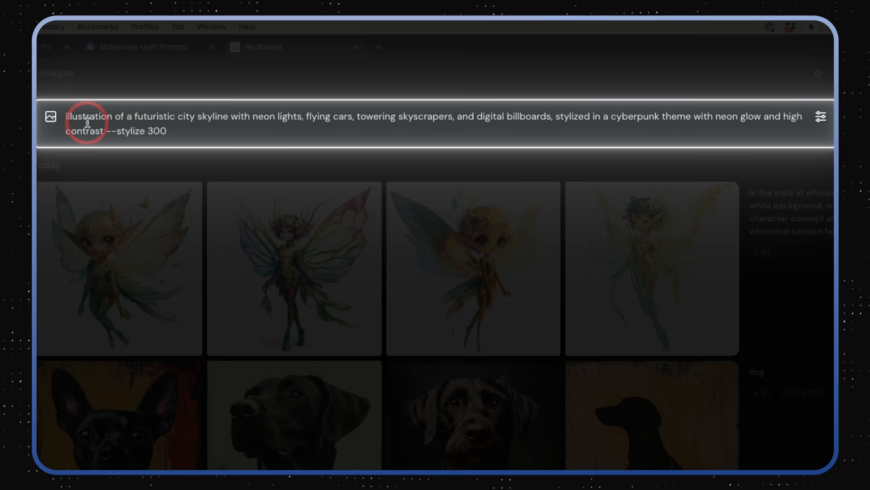
# Highlight the cyberpunk prompt's parts: illustration, skyline scene details, billboards, neon glow style and stylize parameter.
pyautogui.doubleClick(88, 116)
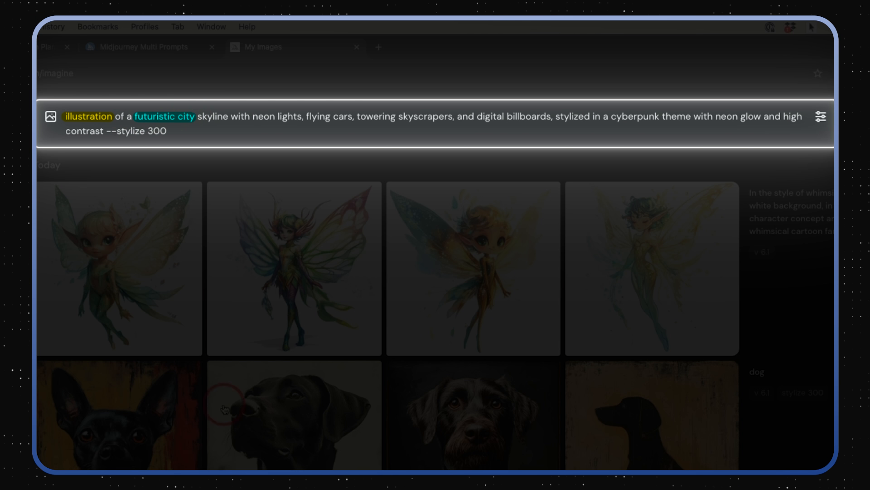
pyautogui.moveTo(282, 121)
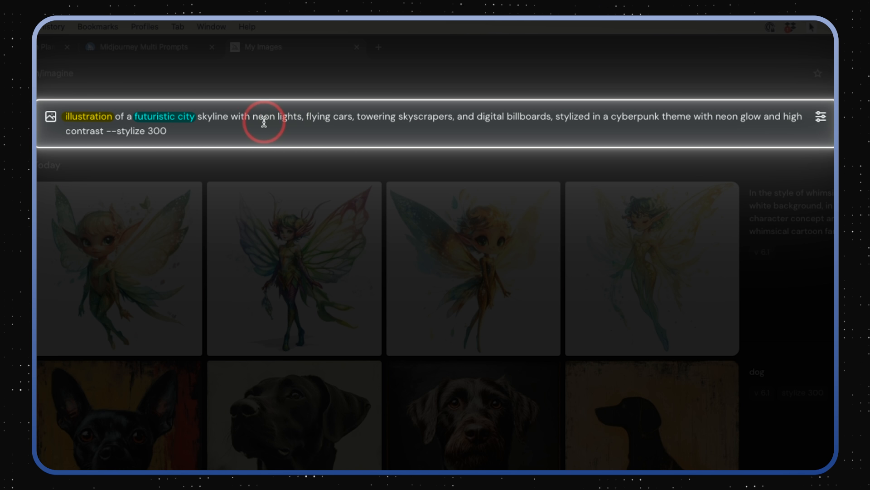
pyautogui.doubleClick(214, 117)
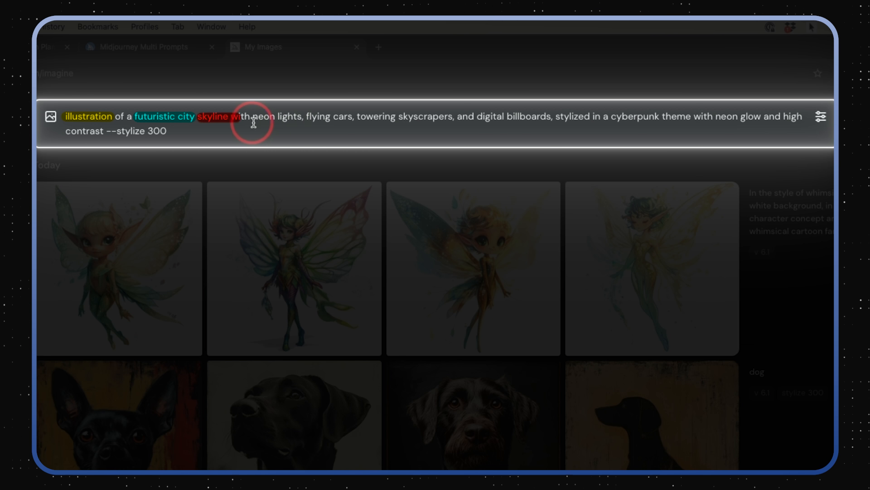
pyautogui.moveTo(253, 117); pyautogui.dragTo(371, 124)
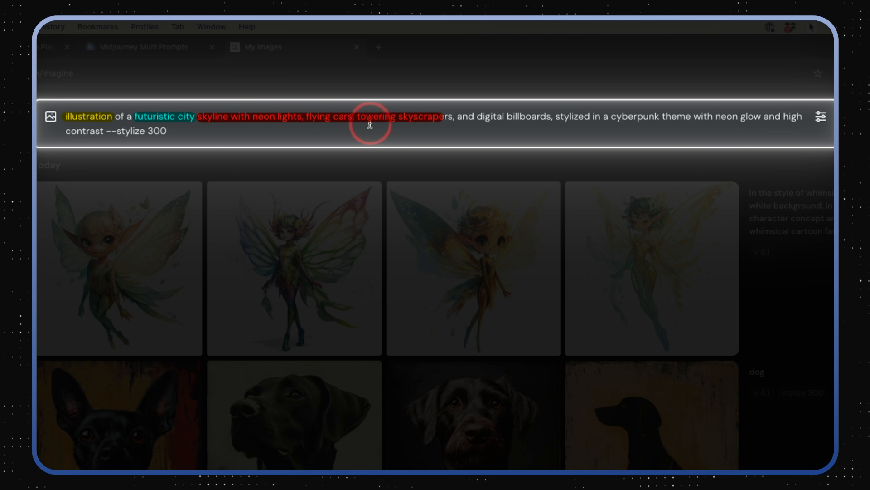
pyautogui.moveTo(369, 124); pyautogui.dragTo(536, 124)
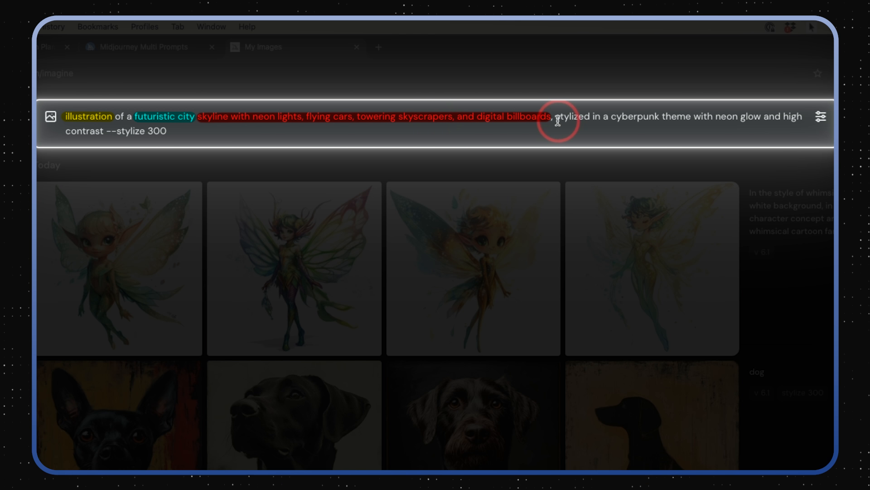
pyautogui.moveTo(591, 123)
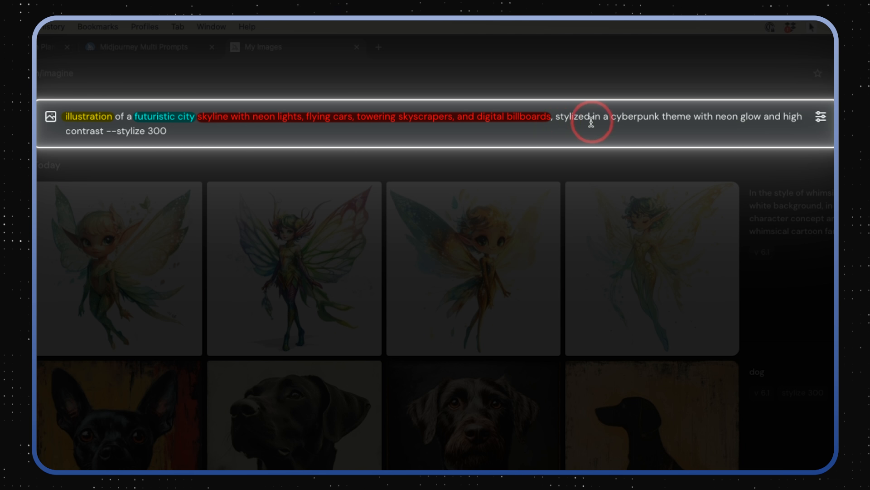
pyautogui.moveTo(591, 123); pyautogui.dragTo(674, 122)
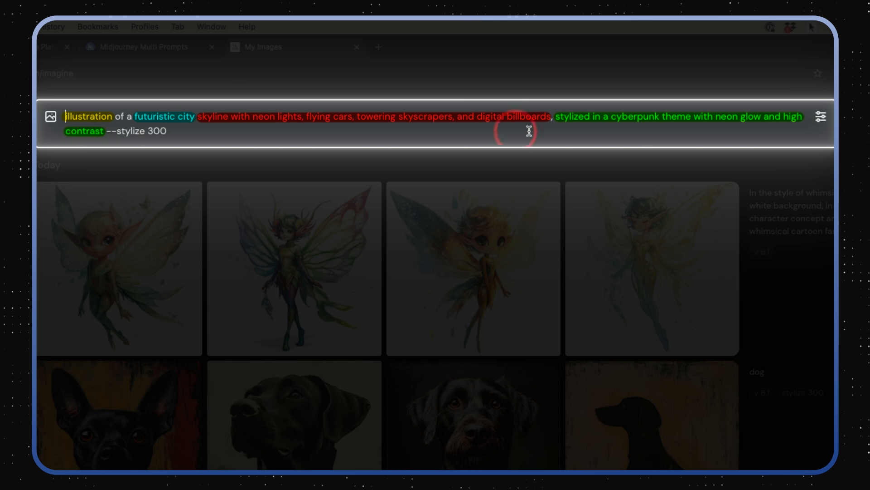
pyautogui.moveTo(688, 128)
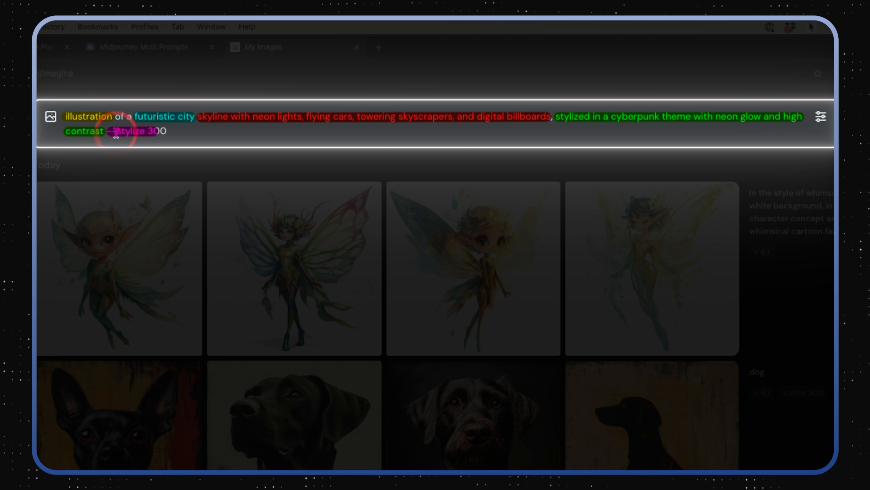
pyautogui.doubleClick(140, 131)
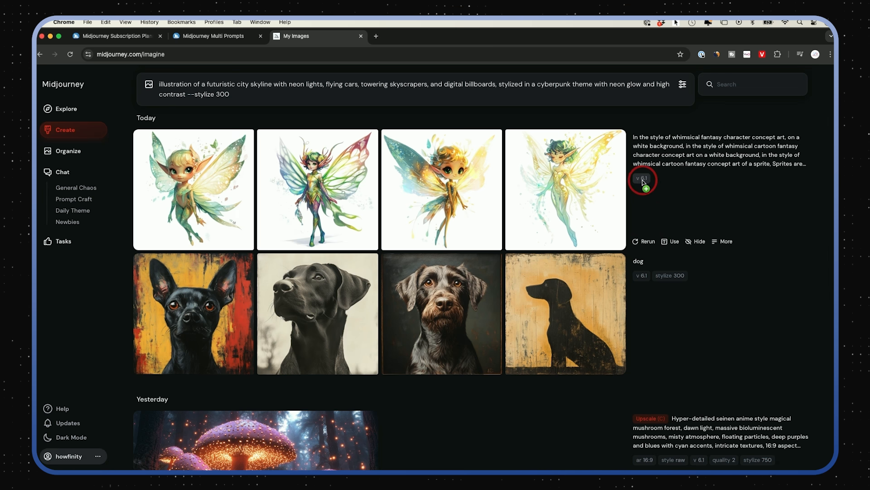
# Submit the cyberpunk city skyline prompt to start a new four-image generation.
pyautogui.scroll(-3)
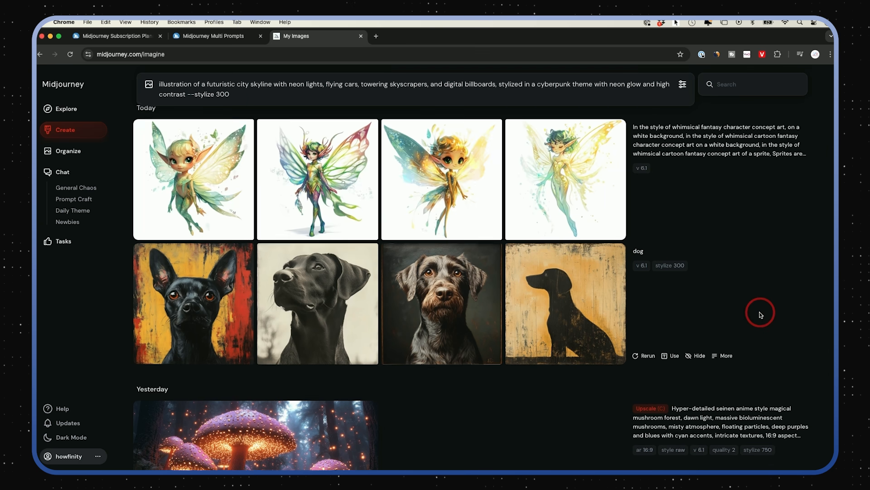
pyautogui.click(199, 93)
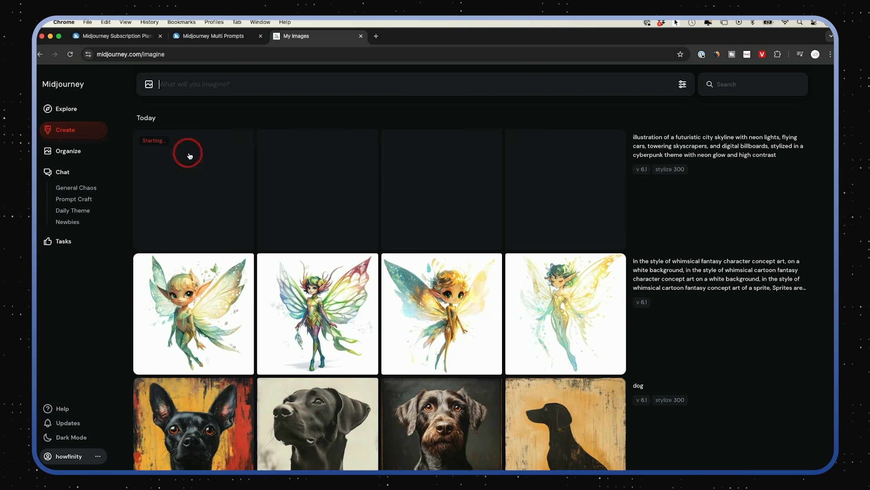
pyautogui.moveTo(342, 122)
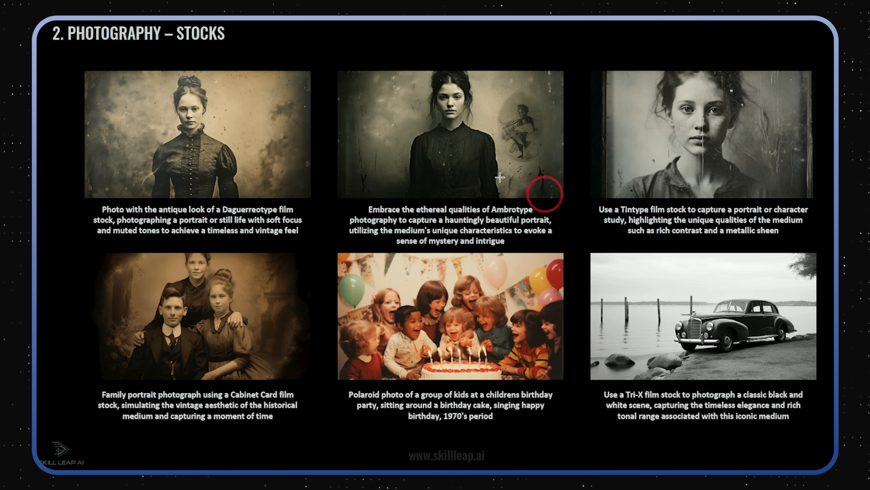
pyautogui.moveTo(136, 40)
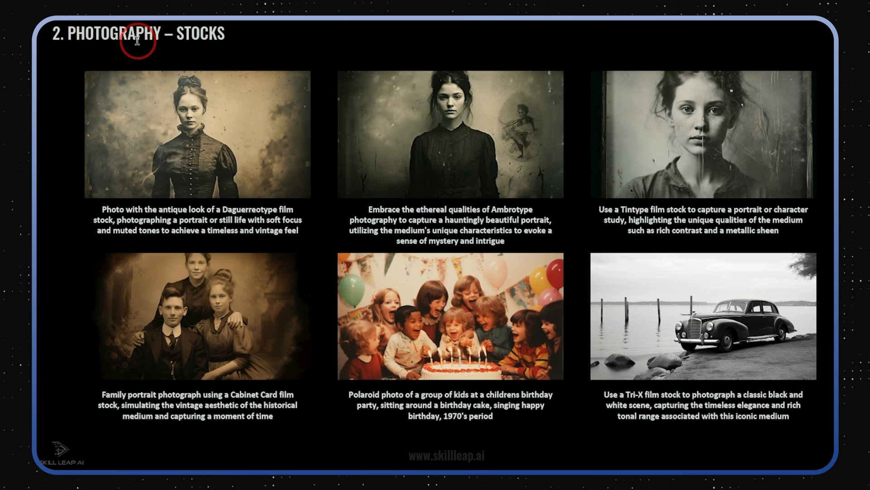
pyautogui.moveTo(146, 214)
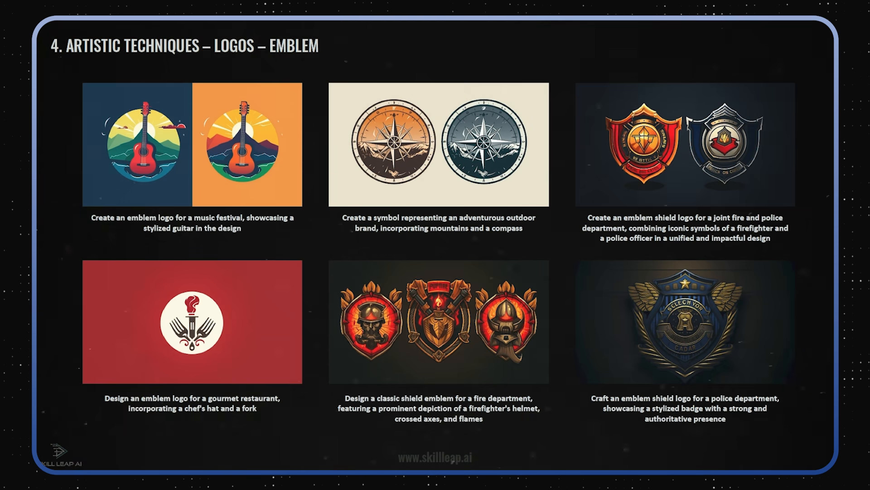
# View a cyberpunk city image enlarged, close it, and show the settings for the Pop Art comic cover prompt.
pyautogui.click(395, 220)
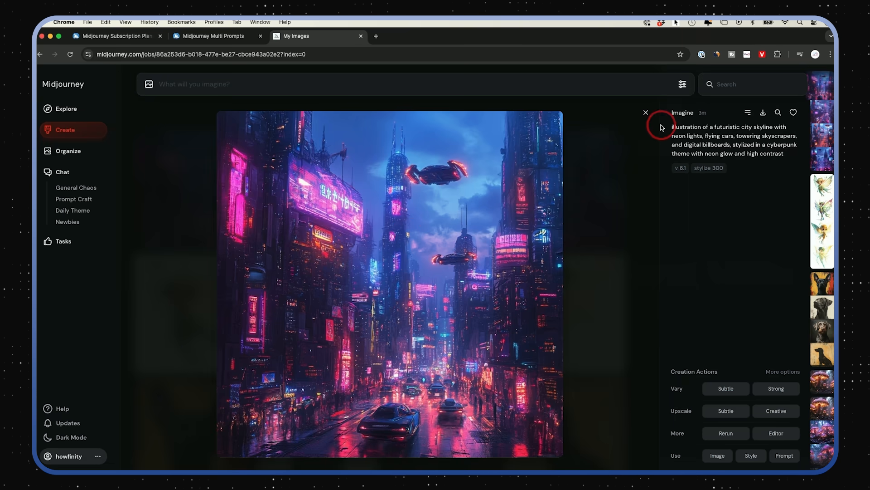
pyautogui.click(645, 112)
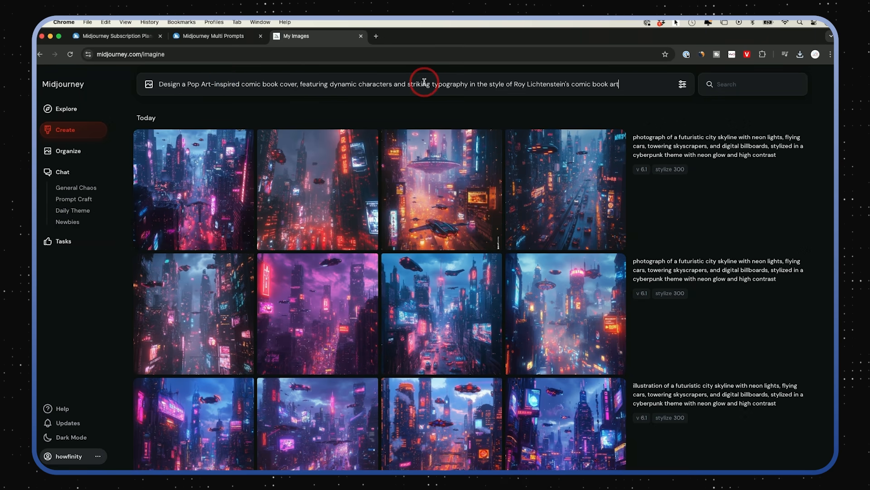
pyautogui.click(683, 84)
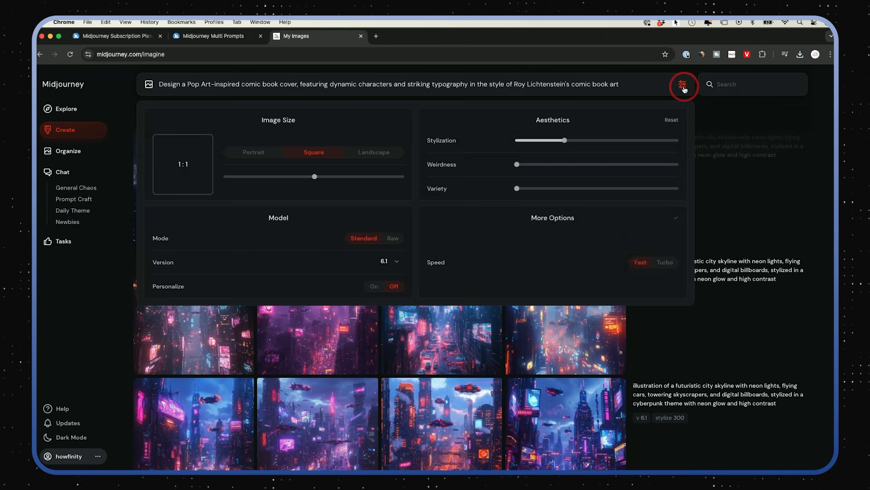
pyautogui.moveTo(683, 84)
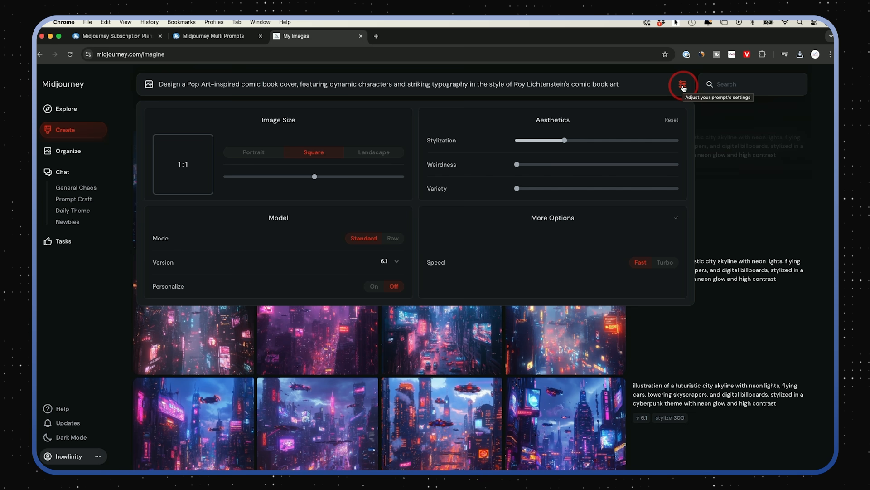
pyautogui.moveTo(274, 133)
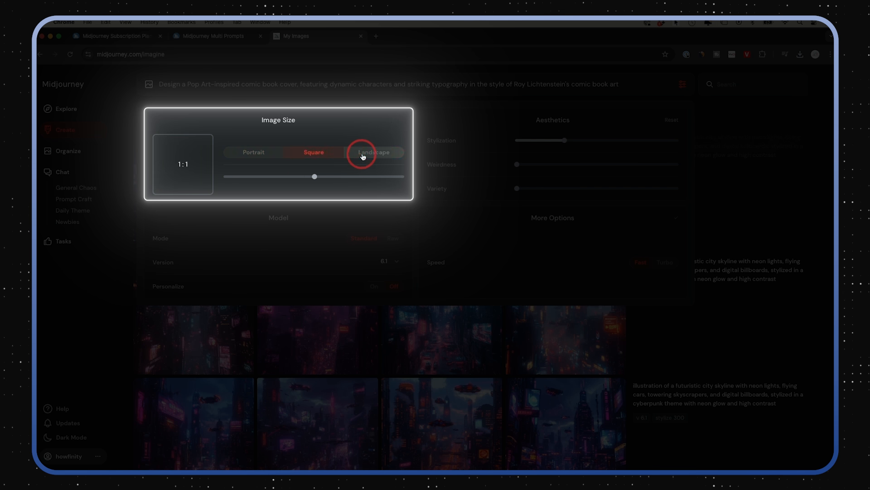
# Set the image size to a wide 16:9 landscape ratio after trying portrait and square.
pyautogui.click(373, 152)
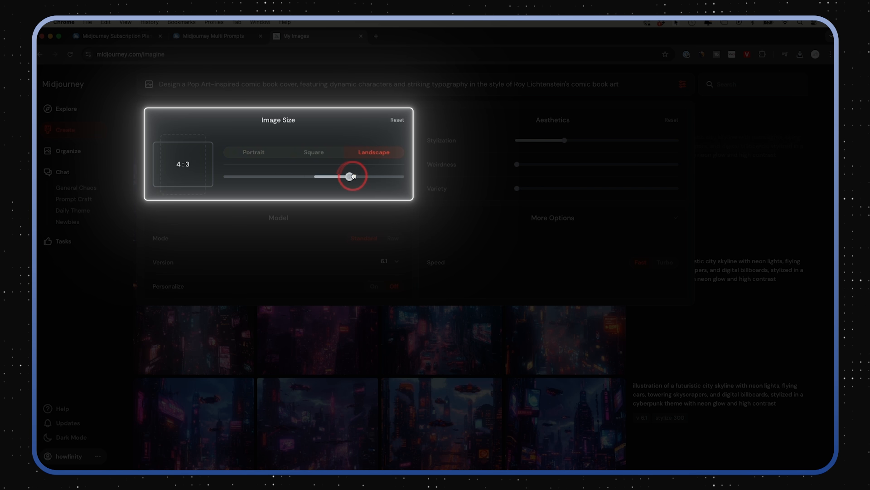
pyautogui.moveTo(350, 176); pyautogui.dragTo(239, 177)
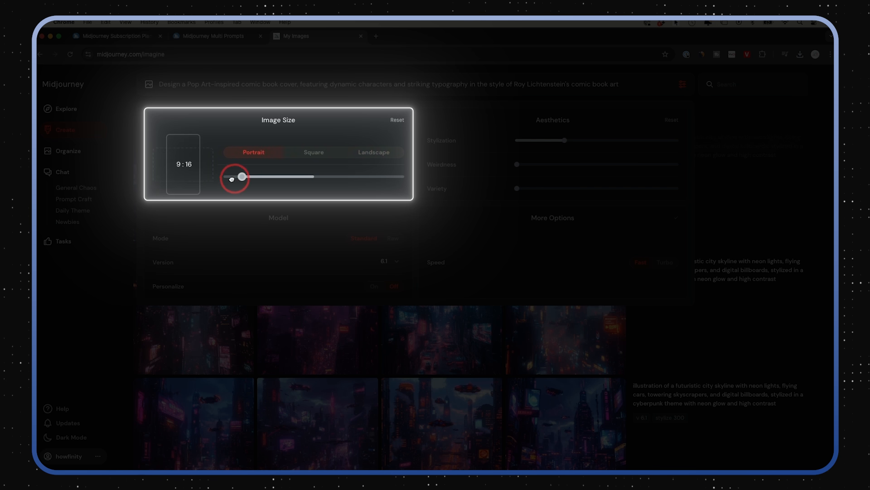
pyautogui.moveTo(242, 176); pyautogui.dragTo(312, 176)
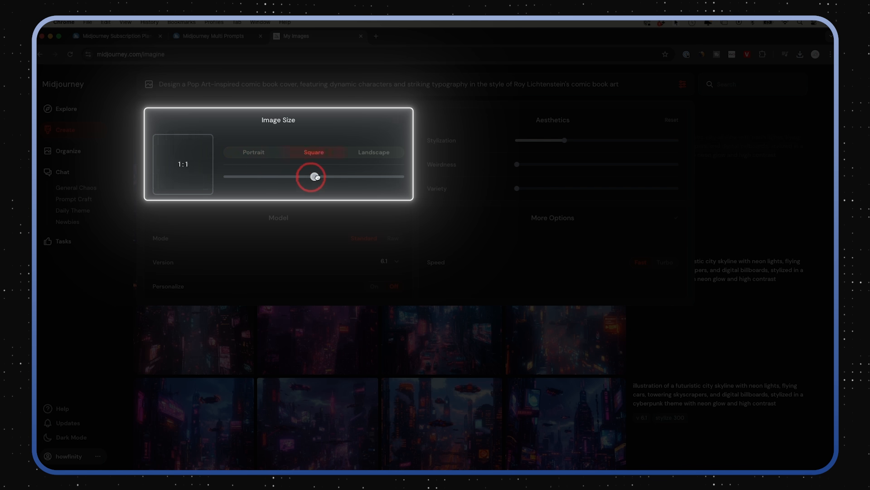
pyautogui.moveTo(311, 176); pyautogui.dragTo(389, 176)
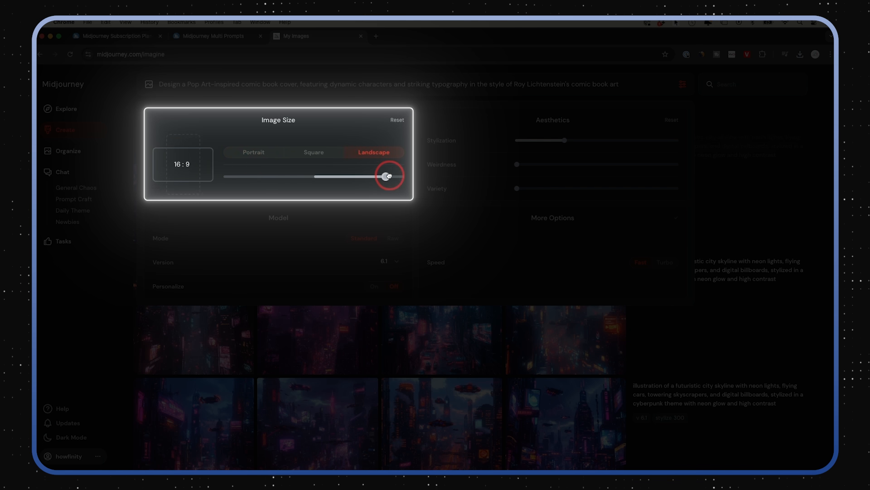
pyautogui.moveTo(389, 176); pyautogui.dragTo(389, 176)
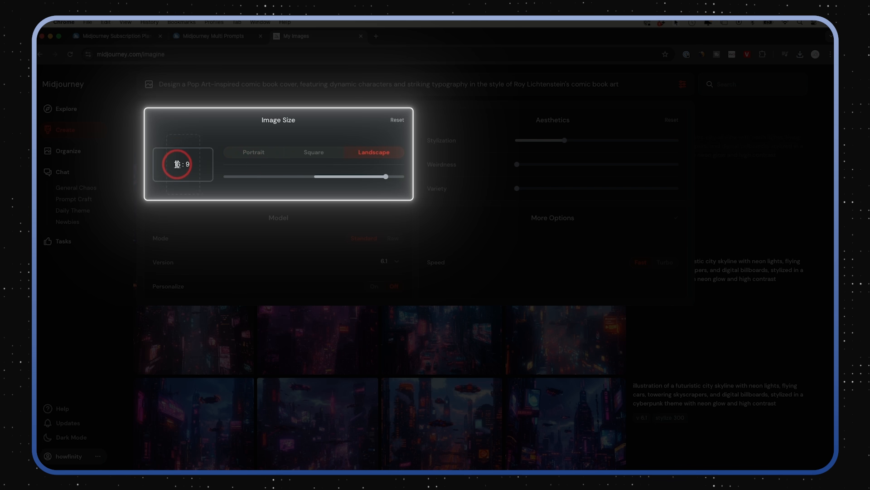
pyautogui.click(253, 152)
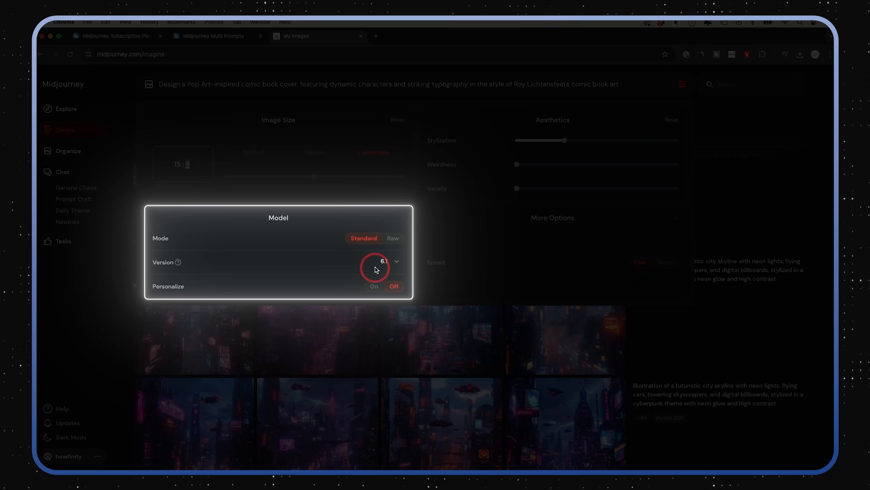
pyautogui.click(391, 261)
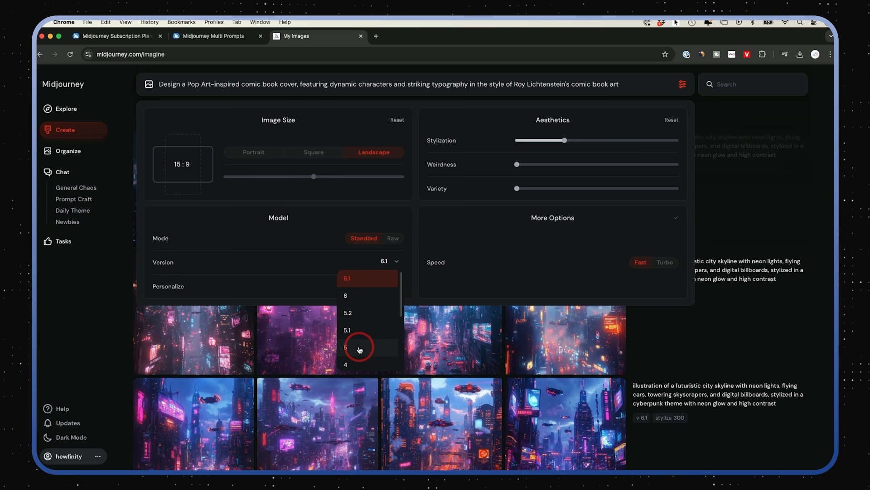
pyautogui.moveTo(372, 288)
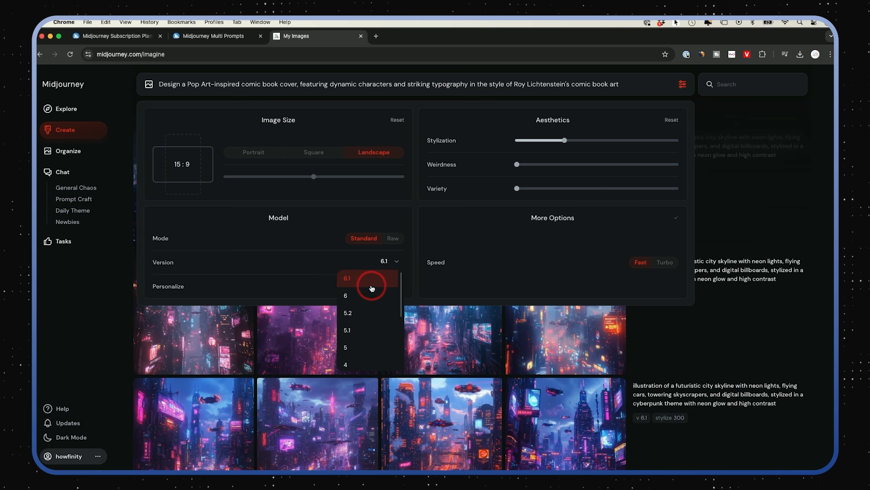
pyautogui.moveTo(370, 329)
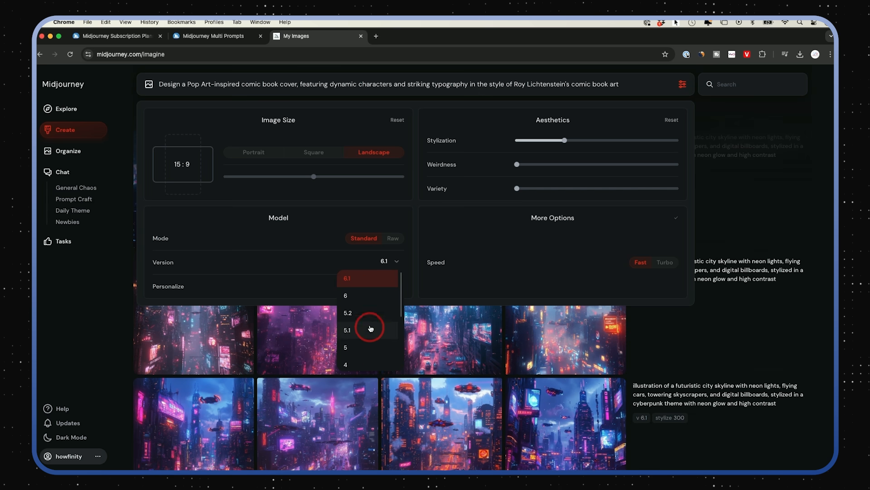
pyautogui.moveTo(368, 305)
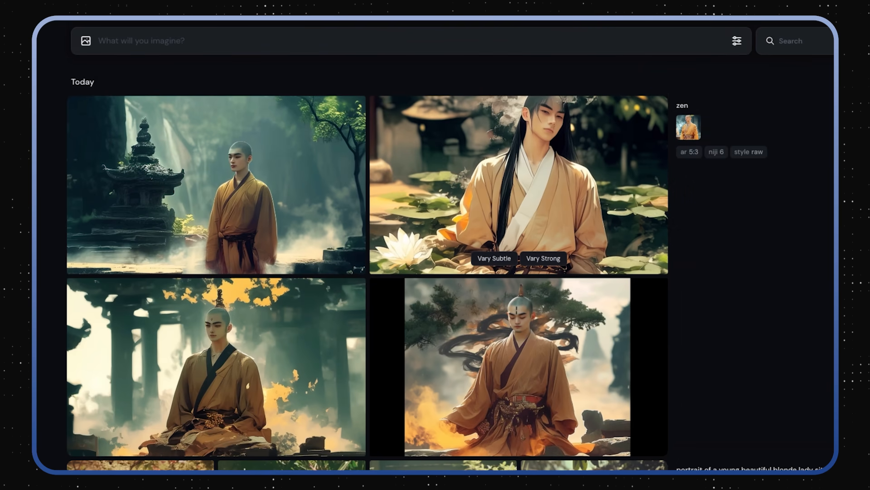
pyautogui.click(518, 183)
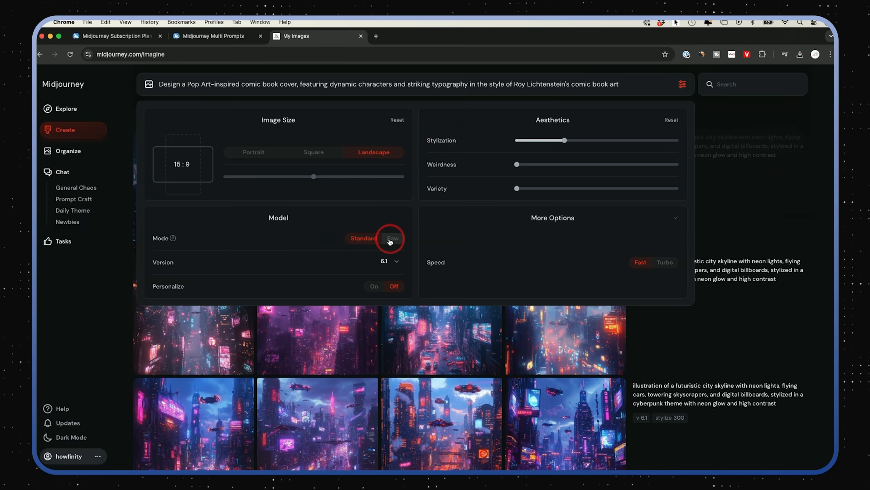
pyautogui.click(390, 240)
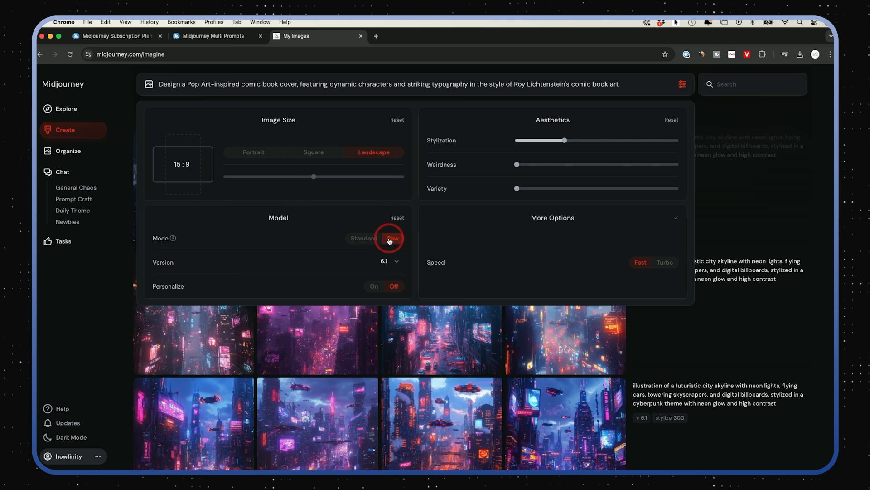
pyautogui.click(364, 238)
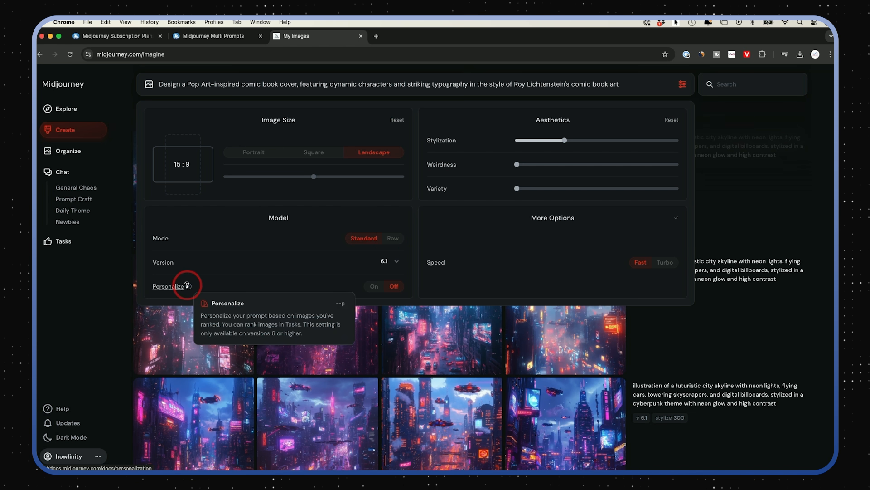
pyautogui.moveTo(195, 293)
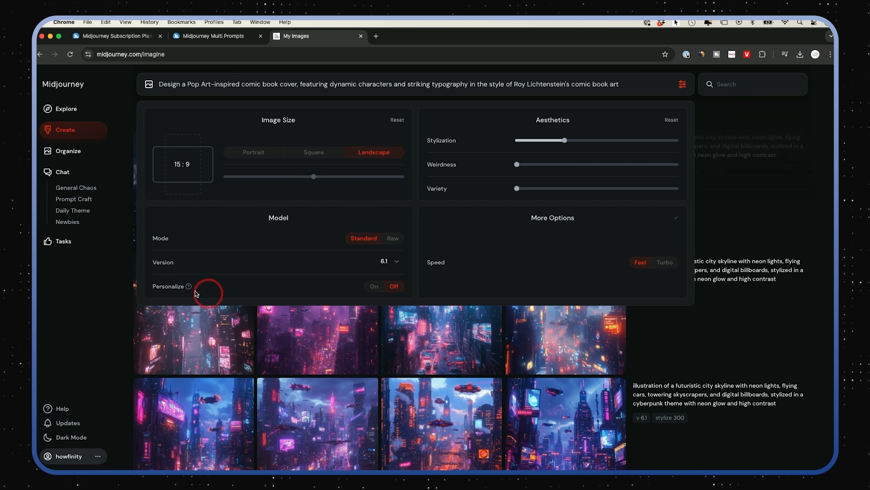
pyautogui.moveTo(187, 286)
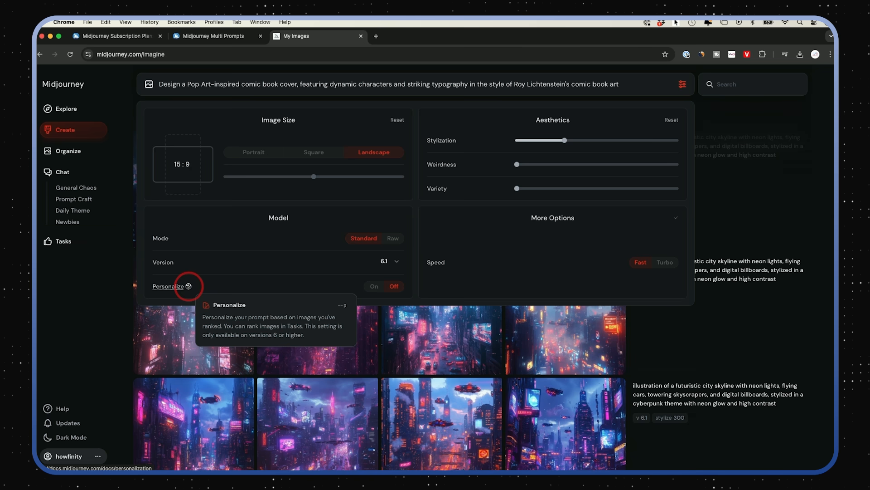
pyautogui.moveTo(87, 252)
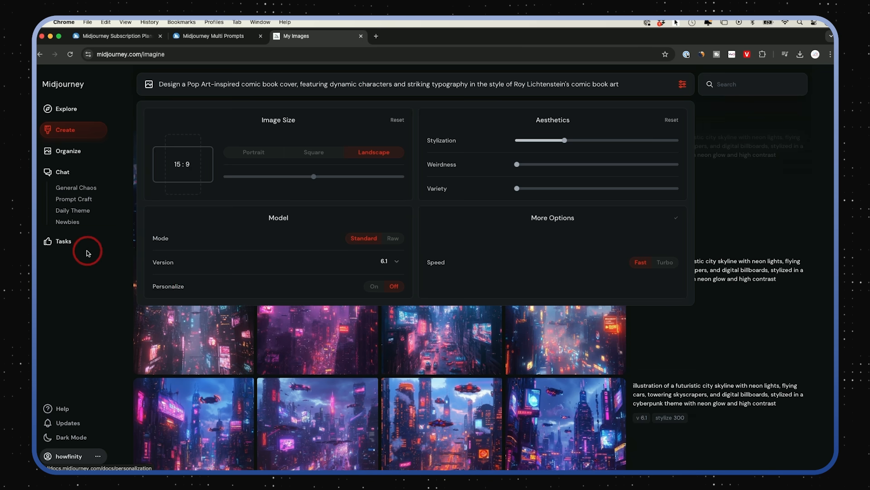
# Rank image pairs on the Tasks page, preferring the chocolate cake and the colorful paper windmill.
pyautogui.click(62, 241)
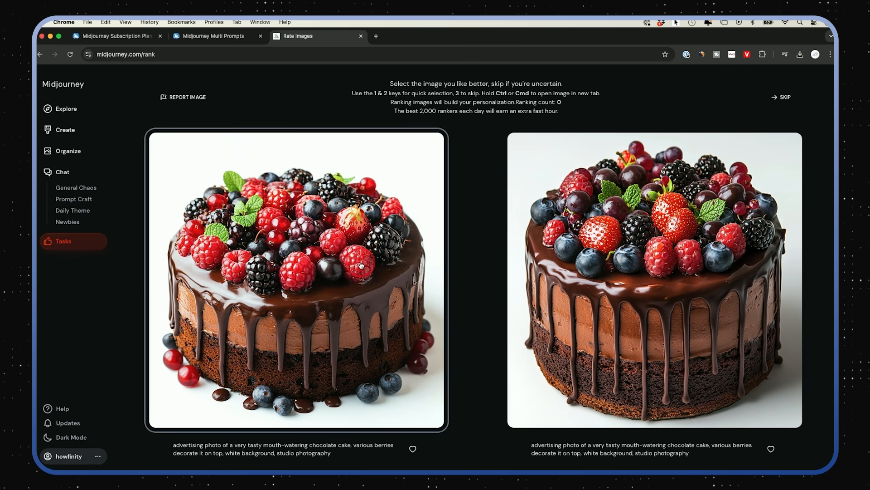
pyautogui.click(654, 279)
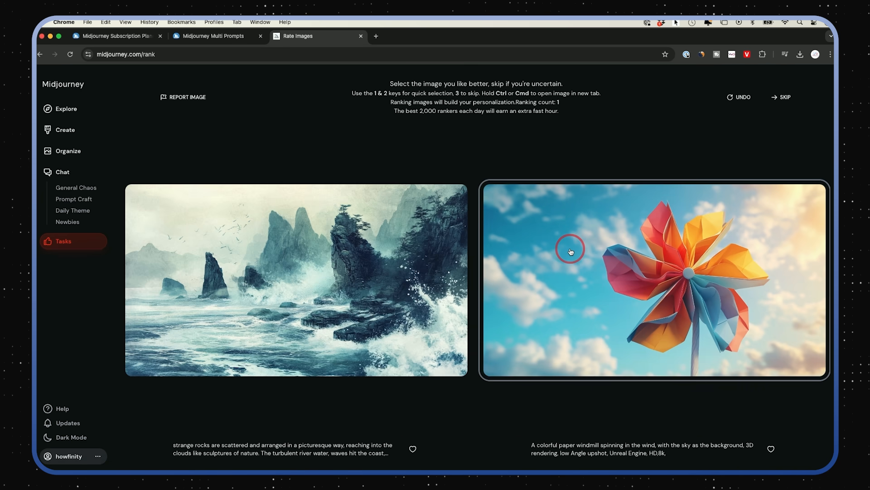
pyautogui.moveTo(560, 261)
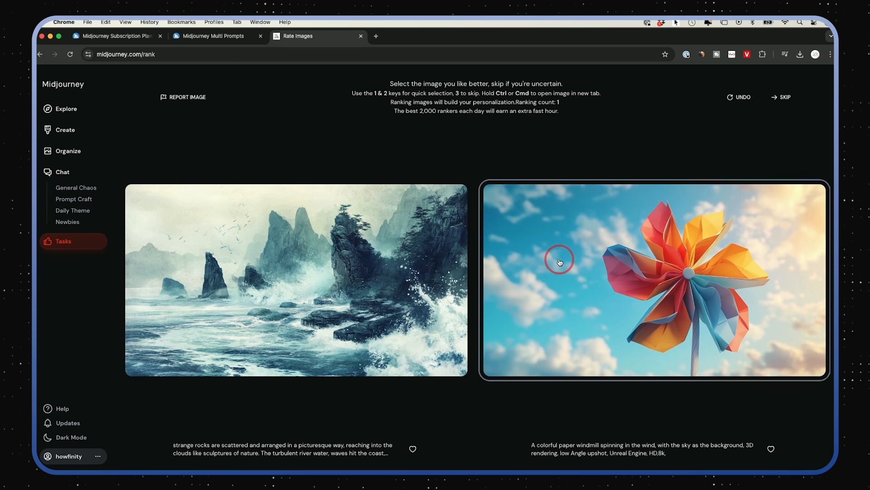
pyautogui.click(560, 261)
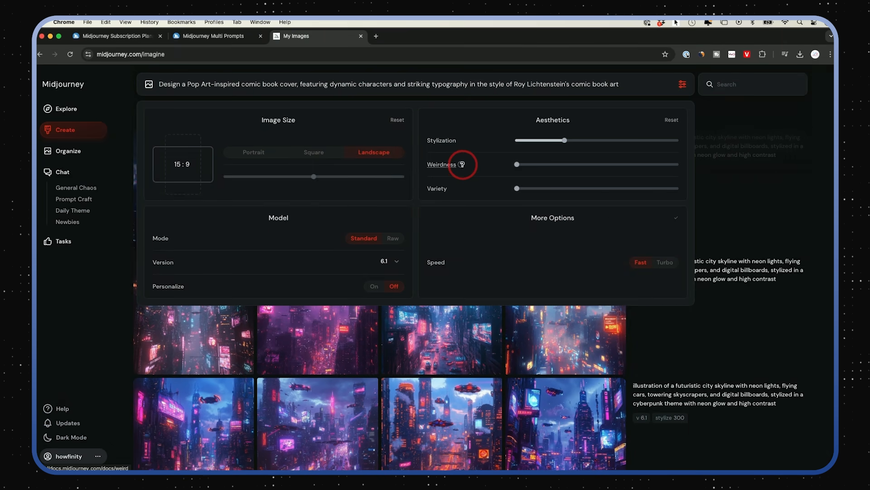
pyautogui.moveTo(454, 189)
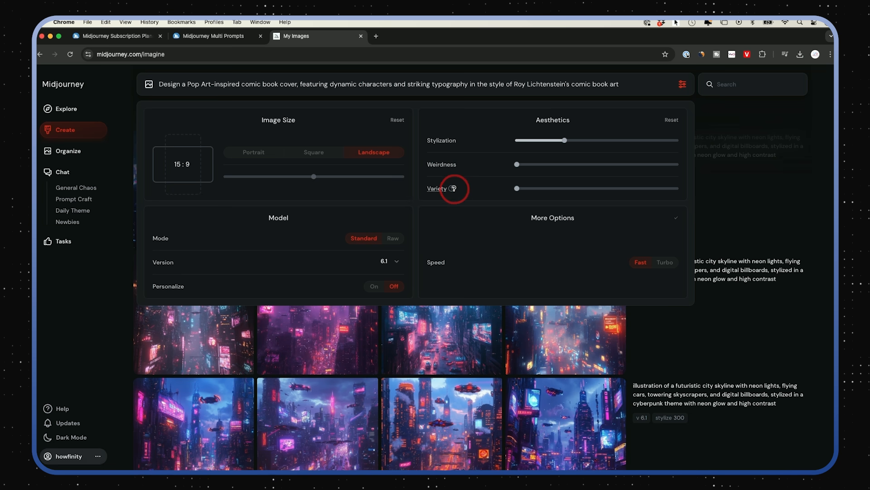
pyautogui.moveTo(508, 185)
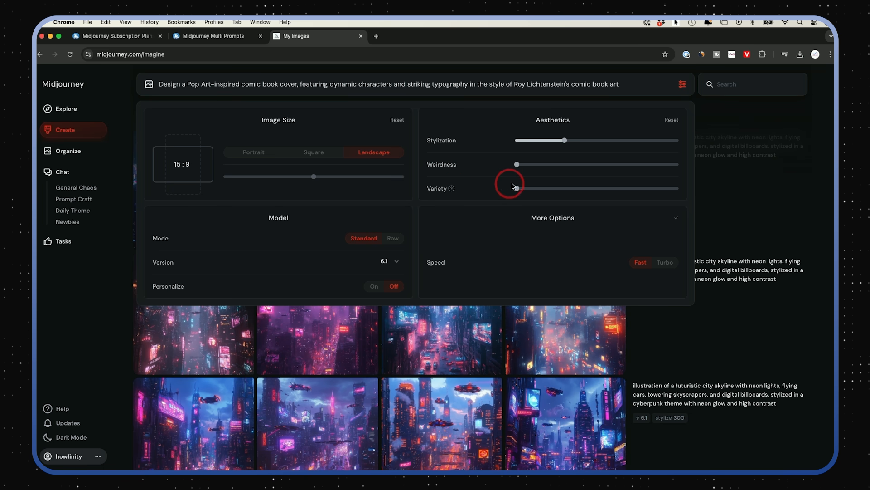
# Set variety and stylization to 0 for the Pop Art prompt, leaving weirdness at 0.
pyautogui.moveTo(515, 188); pyautogui.dragTo(516, 188)
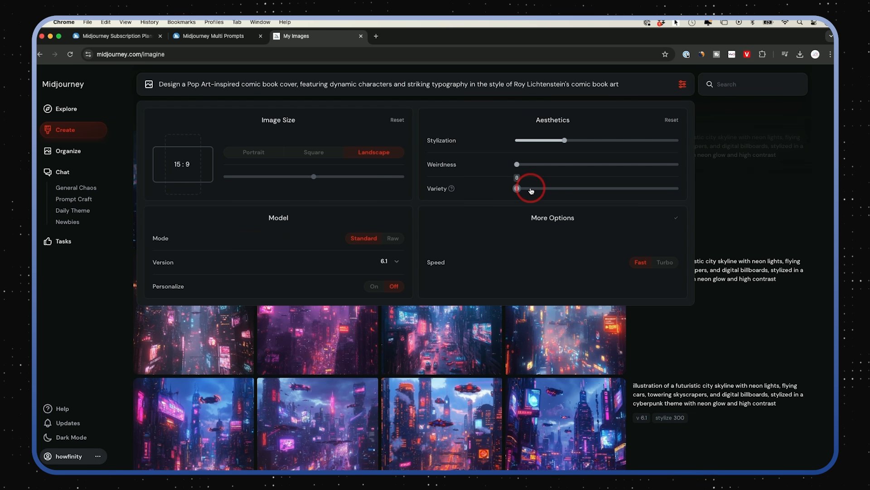
pyautogui.moveTo(460, 165)
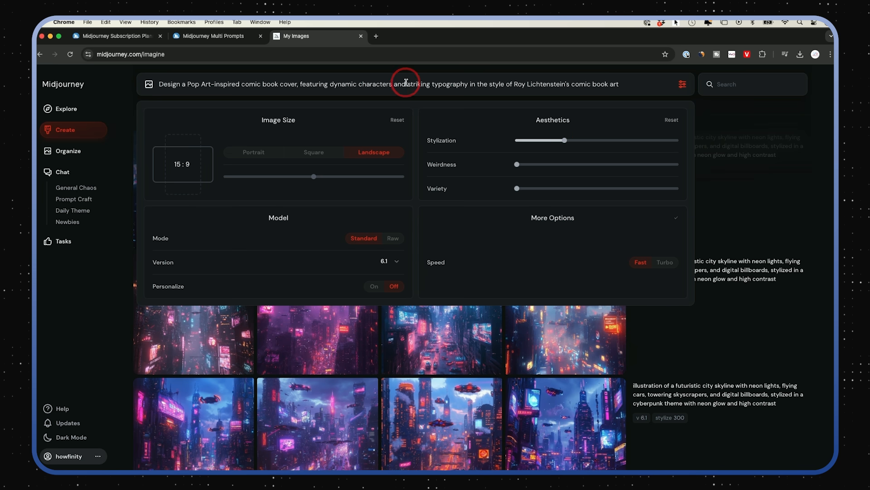
pyautogui.moveTo(563, 140); pyautogui.dragTo(659, 139)
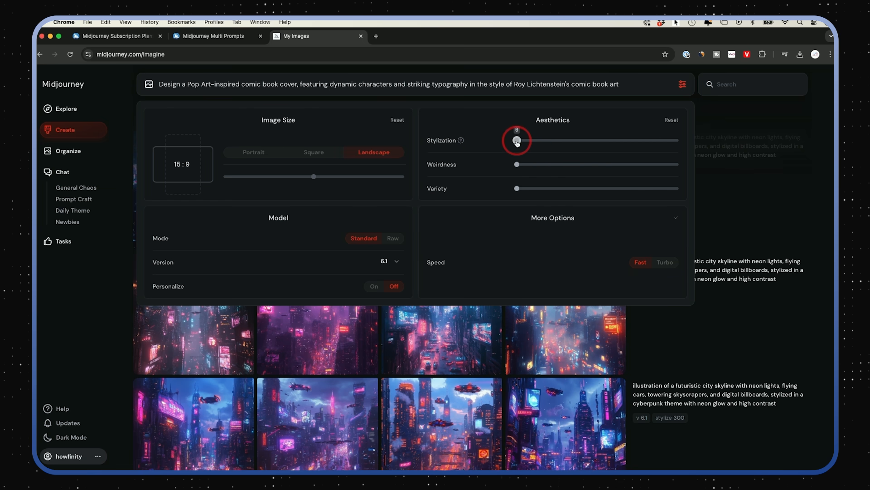
pyautogui.moveTo(516, 140); pyautogui.dragTo(677, 140)
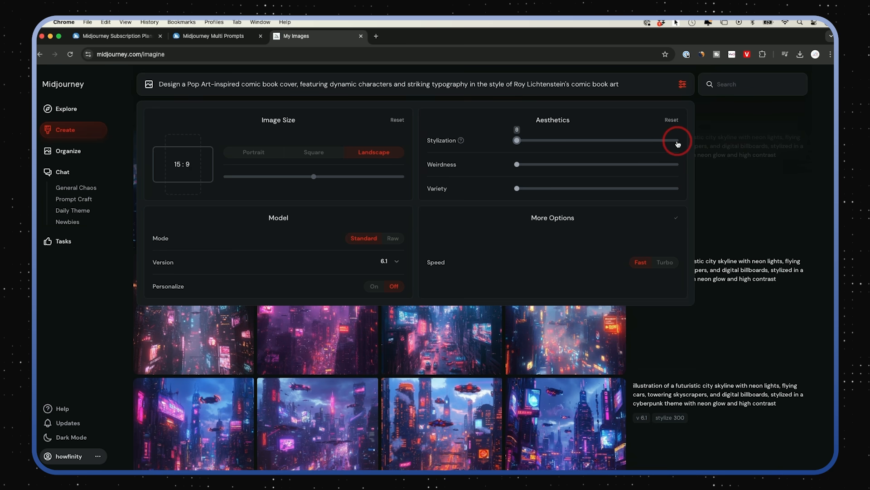
pyautogui.moveTo(649, 145)
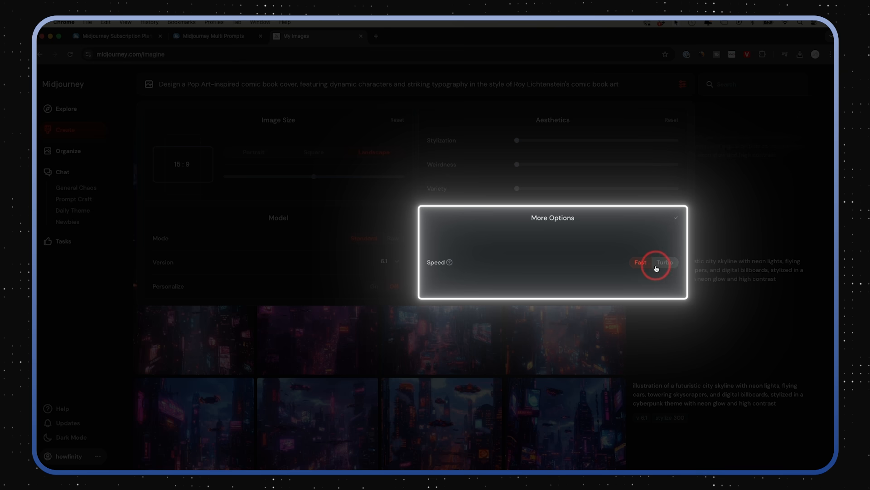
pyautogui.click(640, 262)
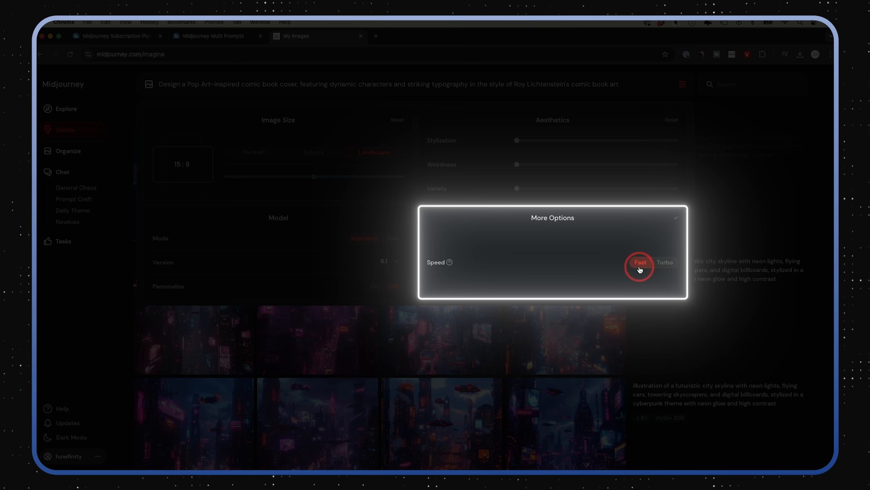
pyautogui.click(639, 262)
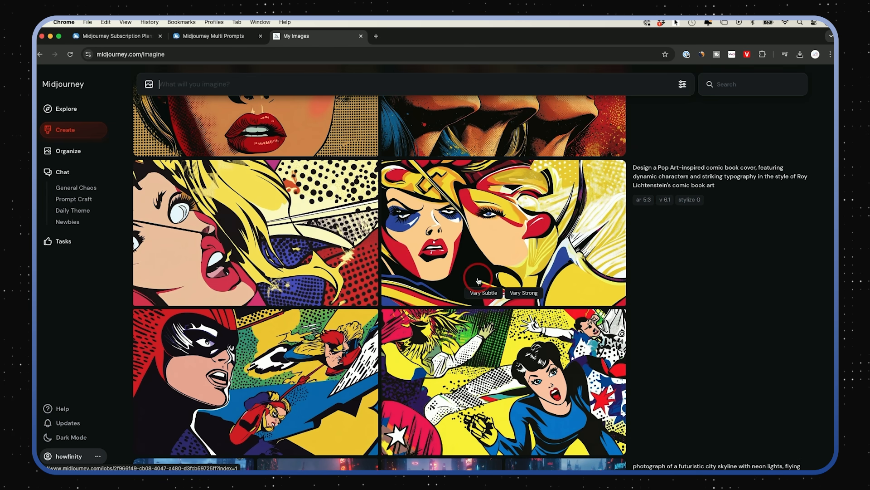
pyautogui.scroll(-3)
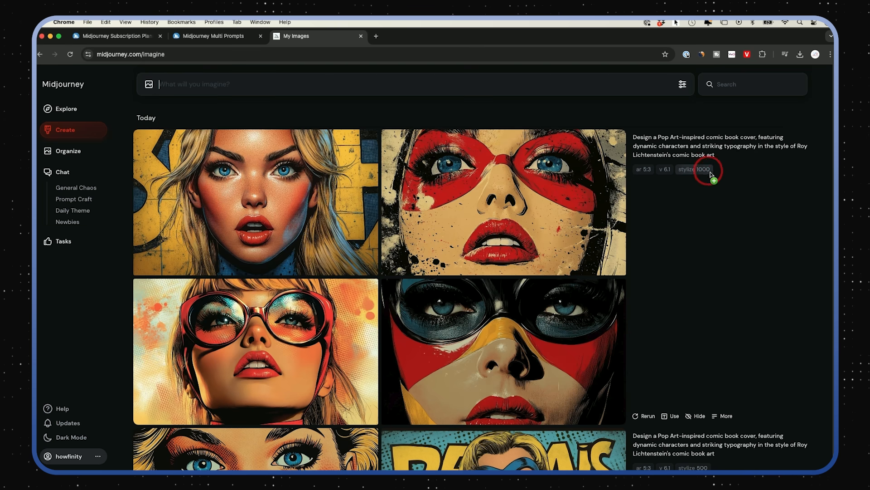
pyautogui.moveTo(696, 170)
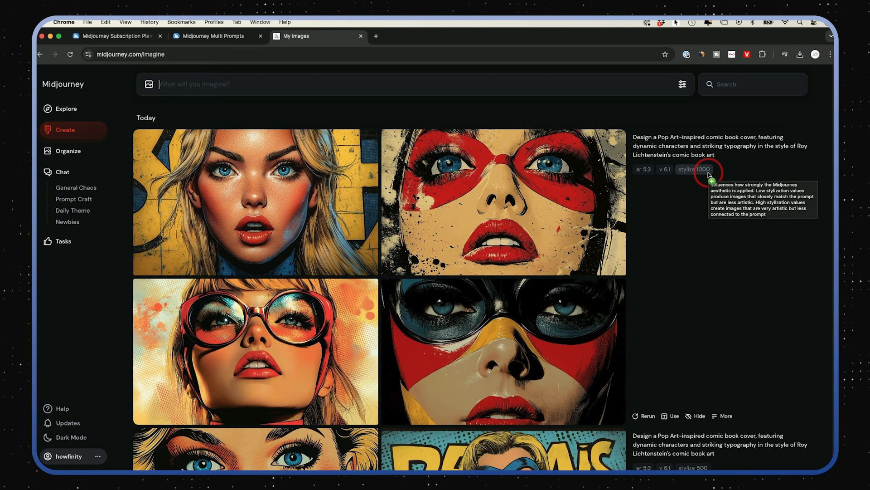
pyautogui.moveTo(731, 222)
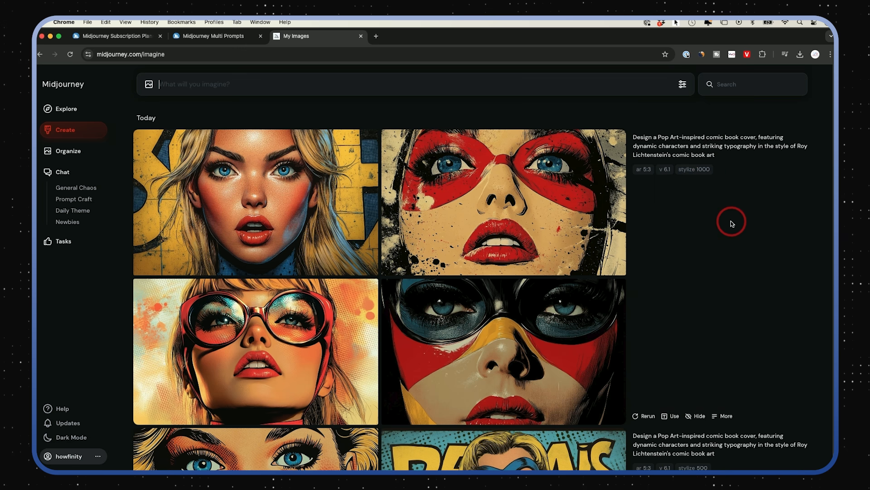
pyautogui.scroll(-3)
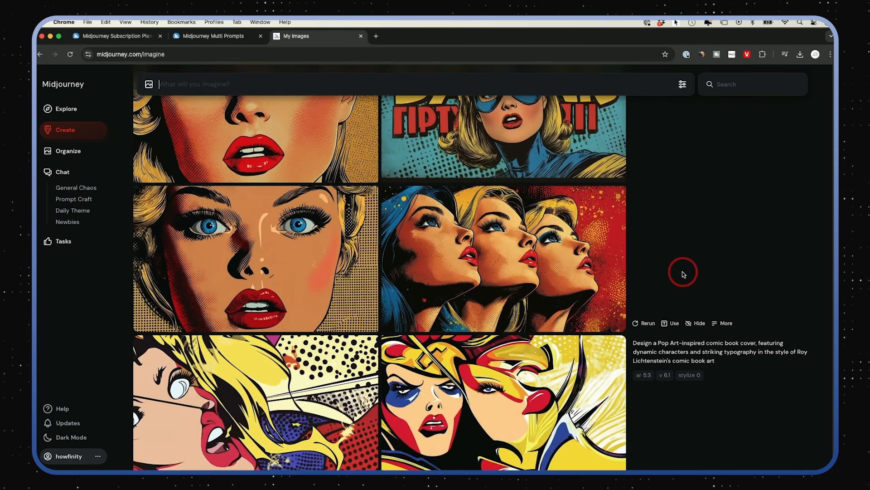
pyautogui.scroll(-3)
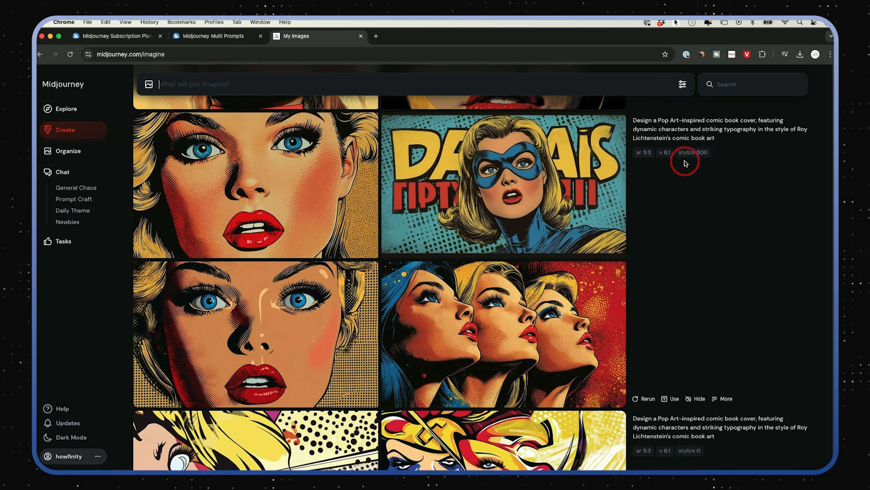
pyautogui.scroll(-3)
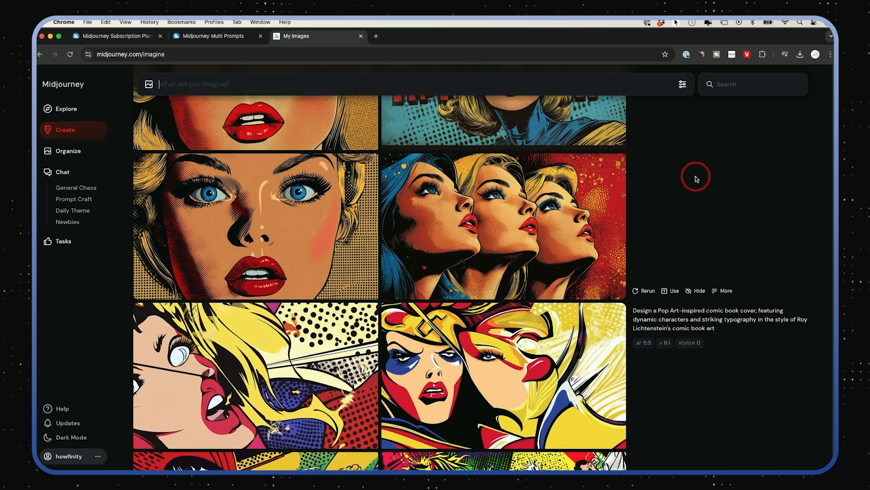
pyautogui.scroll(-3)
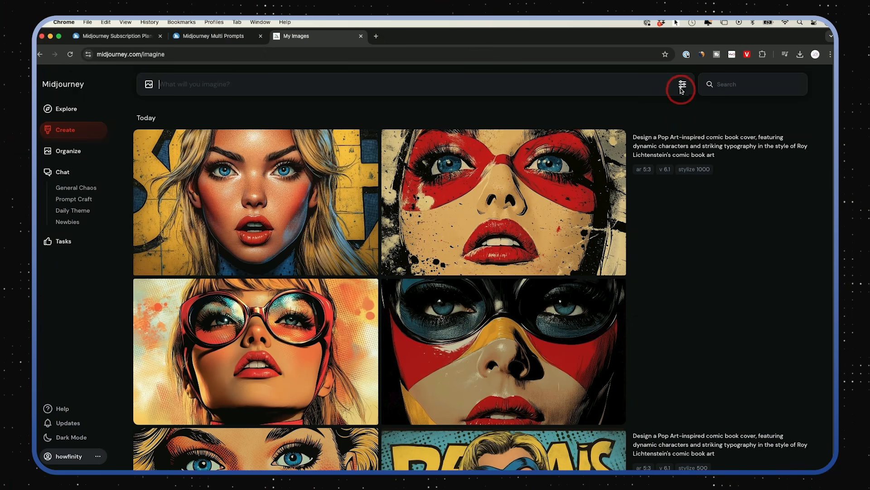
# Fill the imagine bar with --style raw --ar 5:3 taken from the candid portrait's parameters.
pyautogui.click(681, 84)
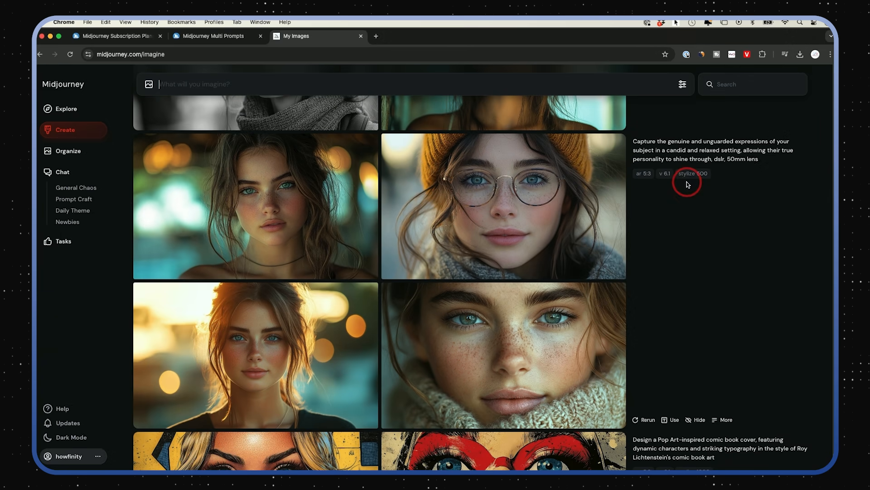
pyautogui.moveTo(711, 181)
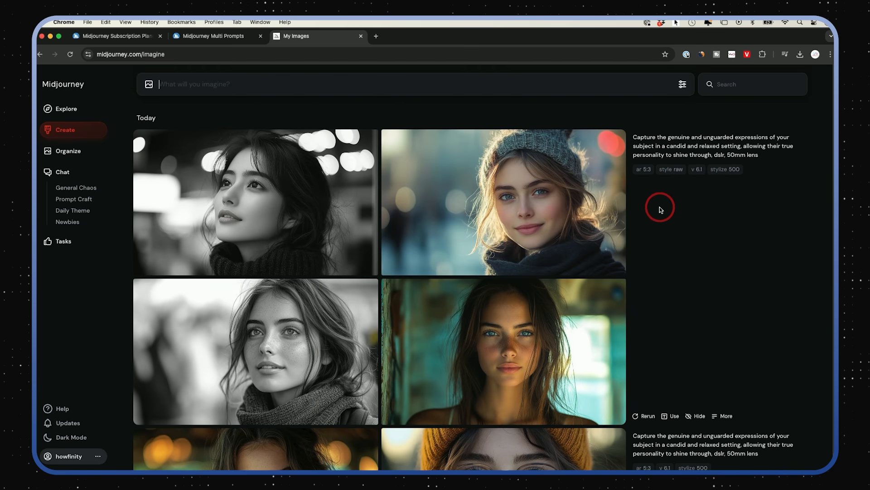
pyautogui.moveTo(455, 202)
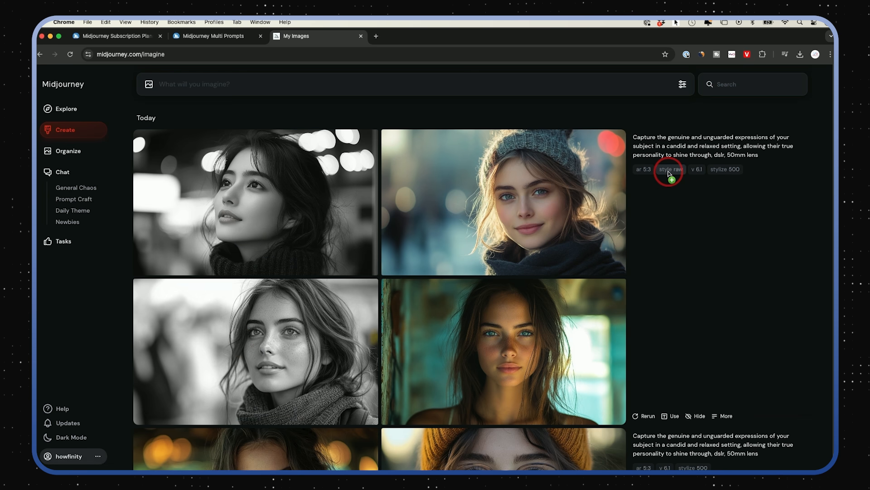
pyautogui.moveTo(698, 171)
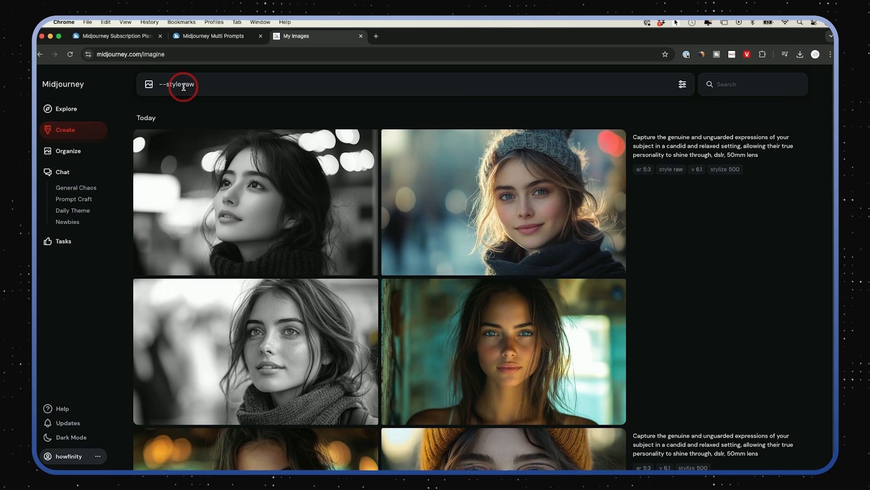
pyautogui.write('--ar 5:3')
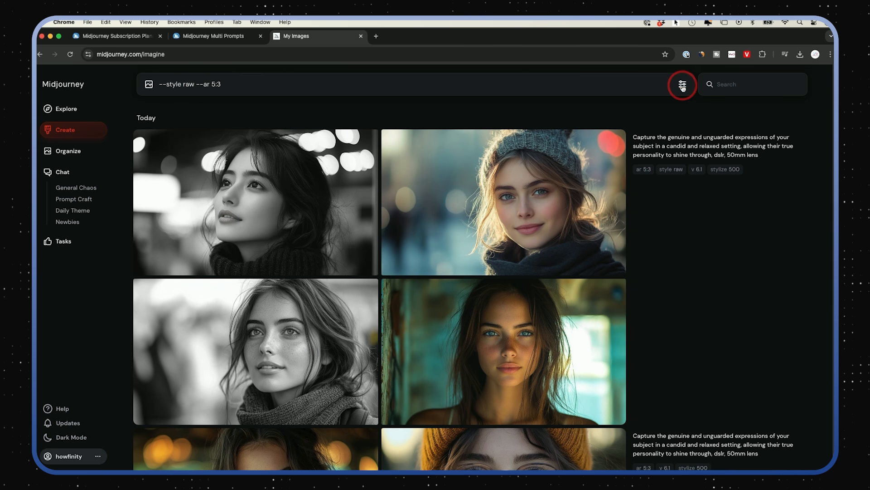
pyautogui.click(681, 84)
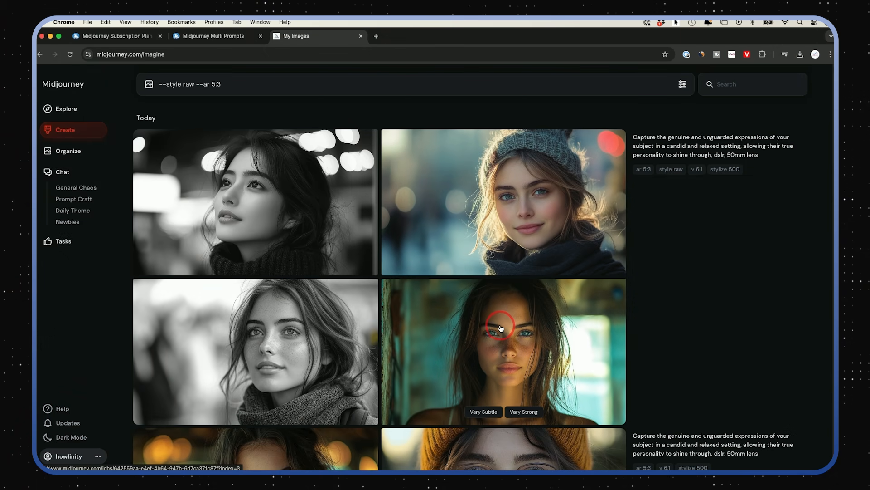
# View the teal-background freckled portrait full-size and run Vary Subtle and Vary Strong on it.
pyautogui.click(502, 350)
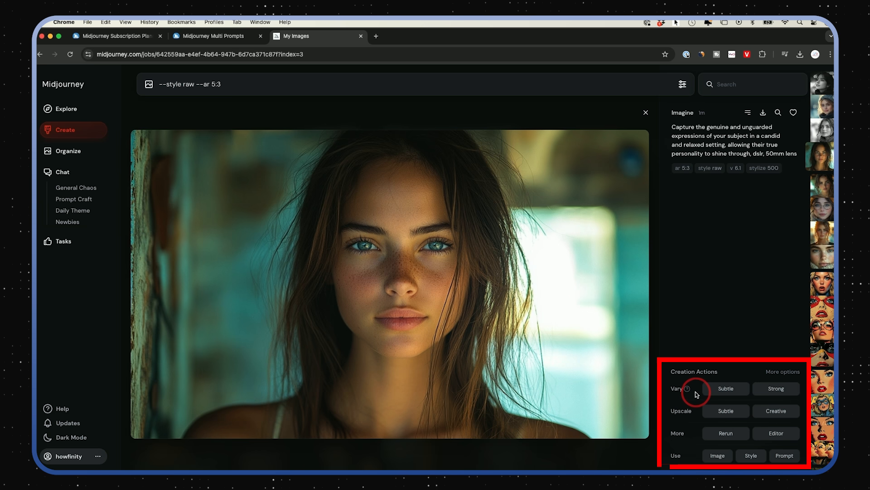
pyautogui.moveTo(686, 388)
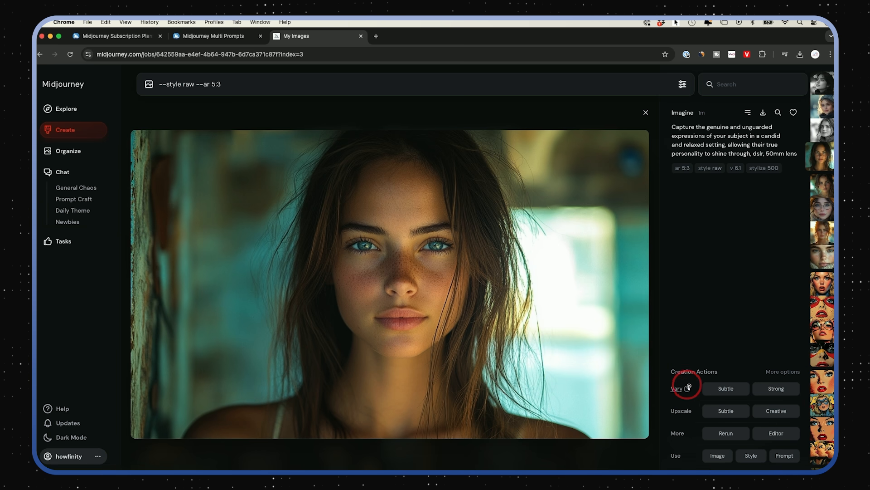
pyautogui.moveTo(689, 388)
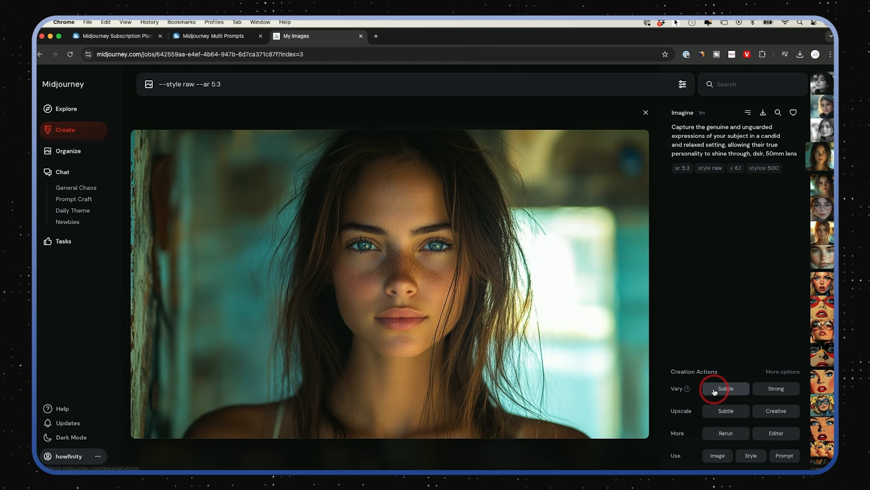
pyautogui.click(776, 388)
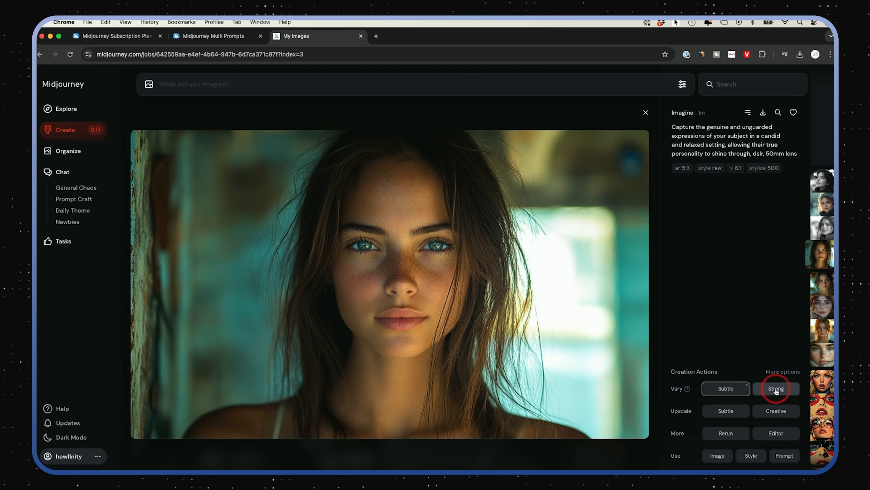
pyautogui.click(776, 388)
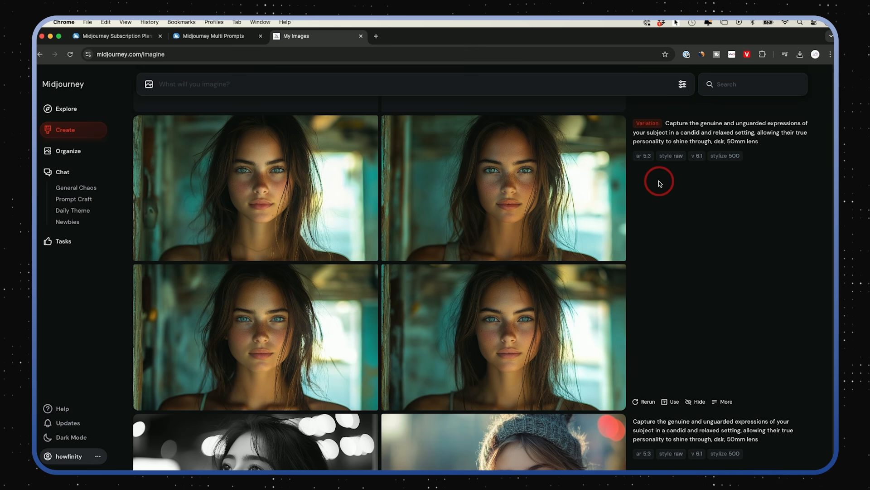
pyautogui.moveTo(288, 228)
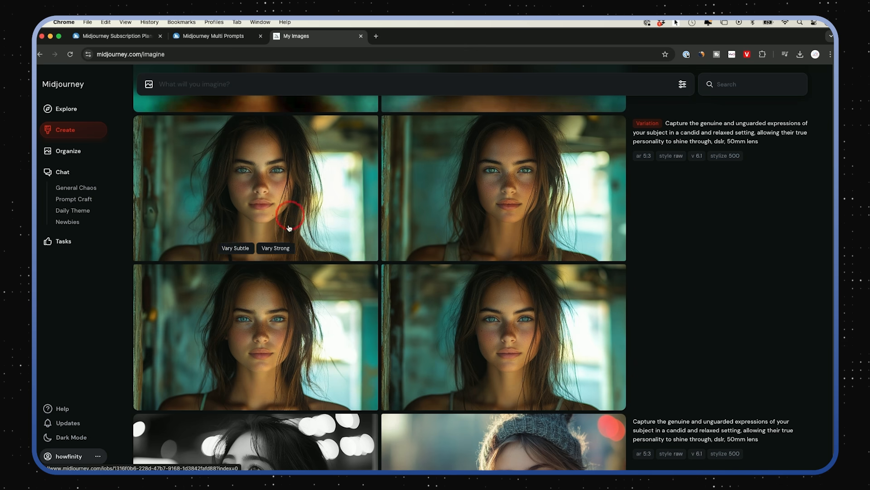
# Scroll the feed to the new Variation grids and view the portrait beside the wooden post.
pyautogui.scroll(-3)
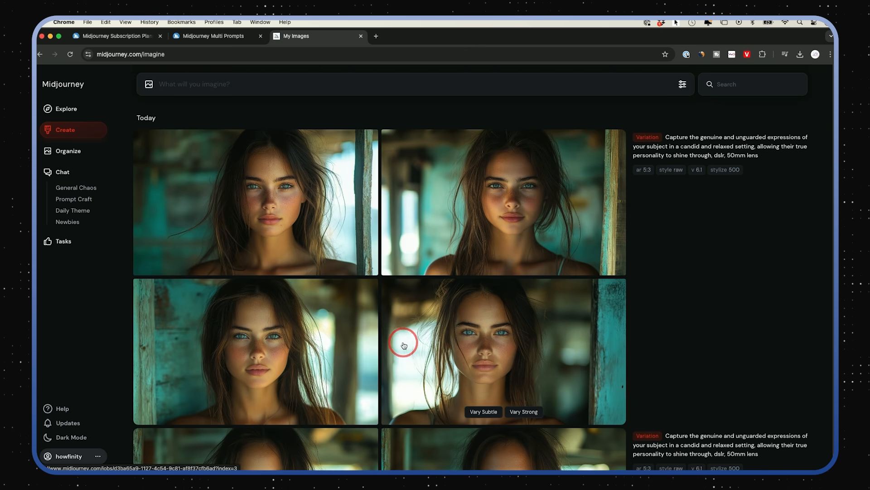
pyautogui.moveTo(483, 206)
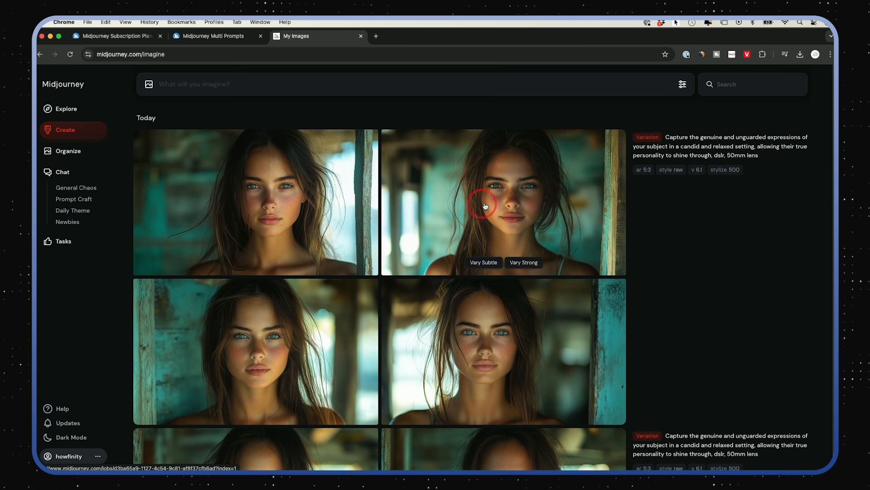
pyautogui.scroll(-3)
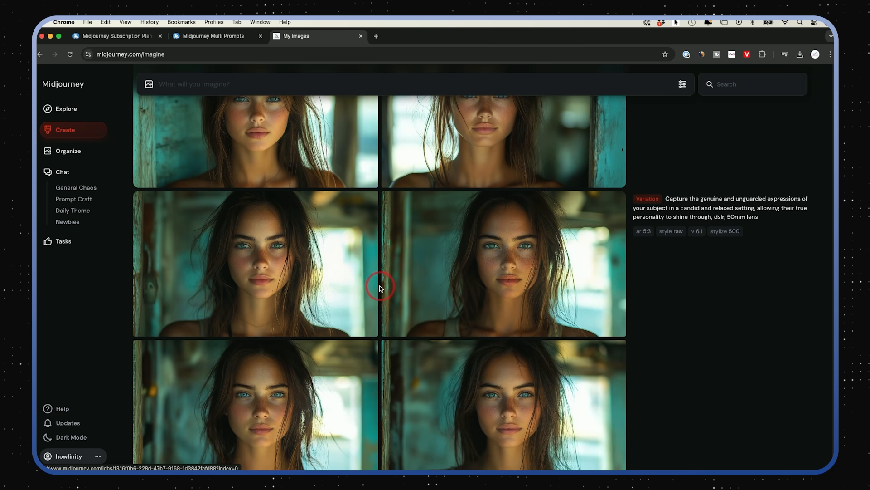
pyautogui.scroll(-3)
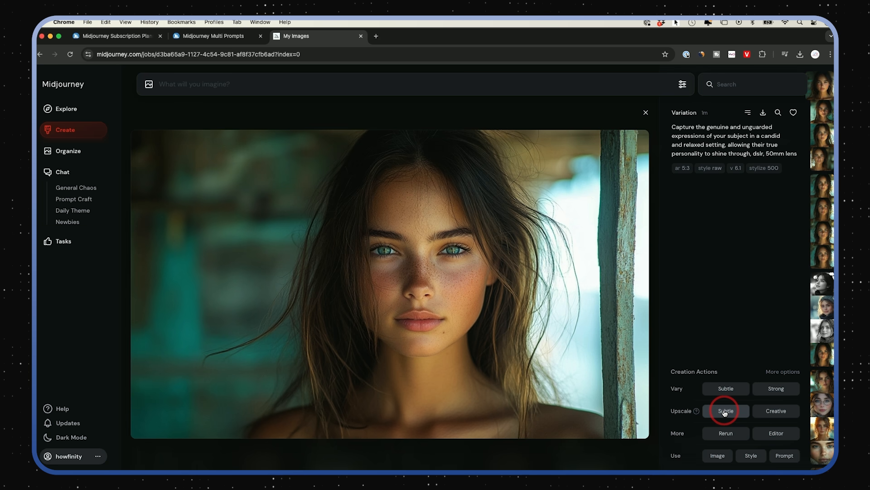
# Run Subtle and Creative upscales of the freckled portrait, view the result full-size, then return to Explore.
pyautogui.click(725, 410)
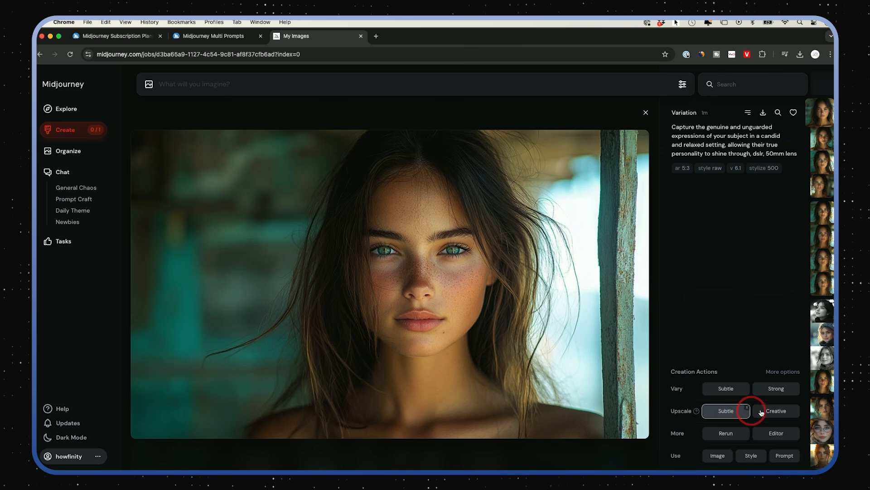
pyautogui.click(776, 410)
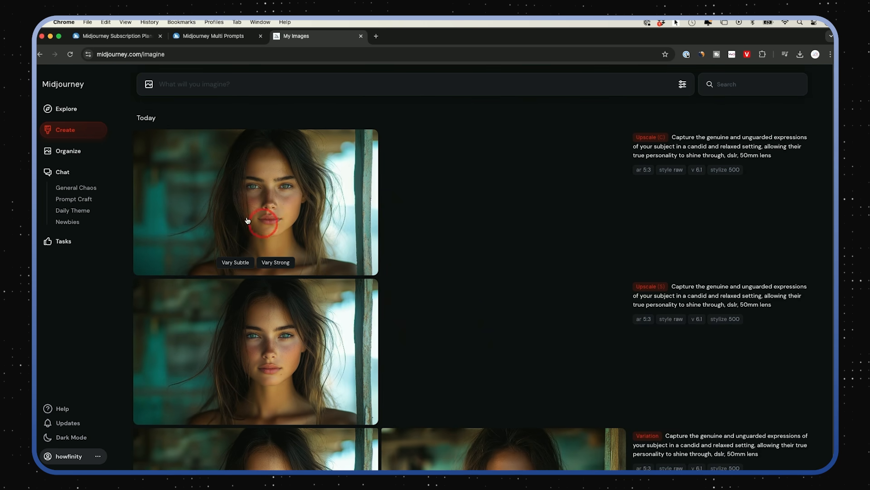
pyautogui.moveTo(253, 193)
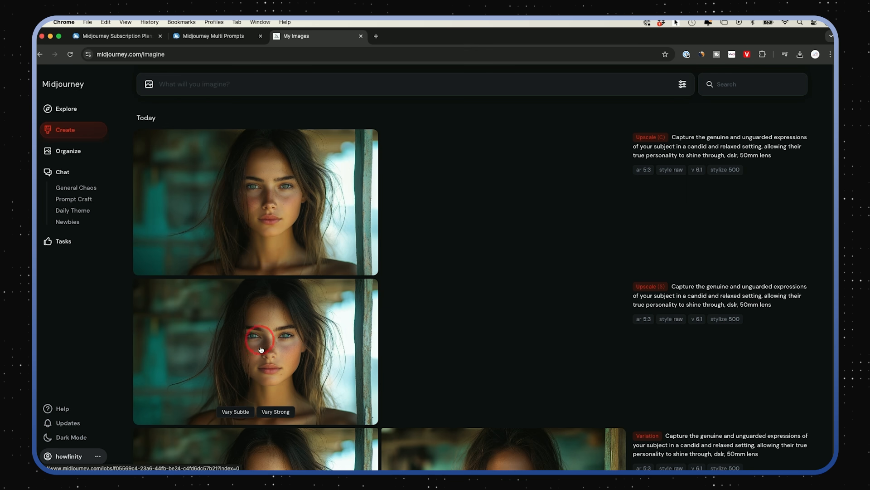
pyautogui.moveTo(299, 363)
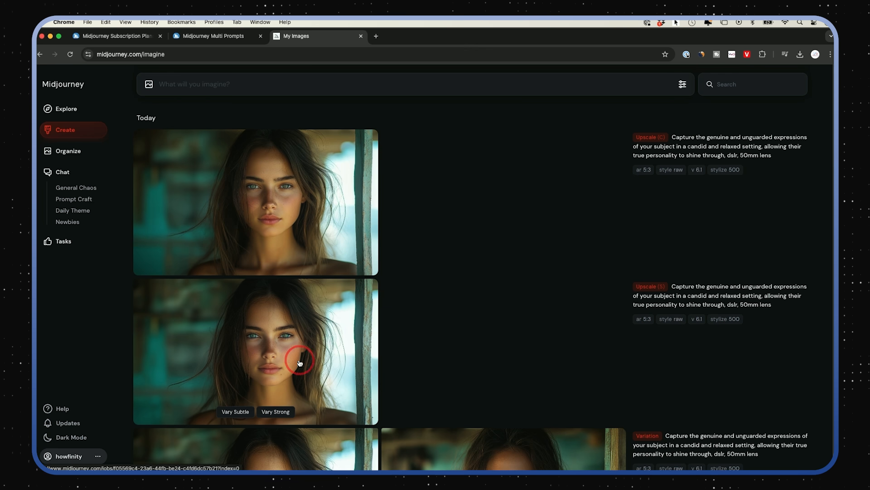
pyautogui.moveTo(438, 336)
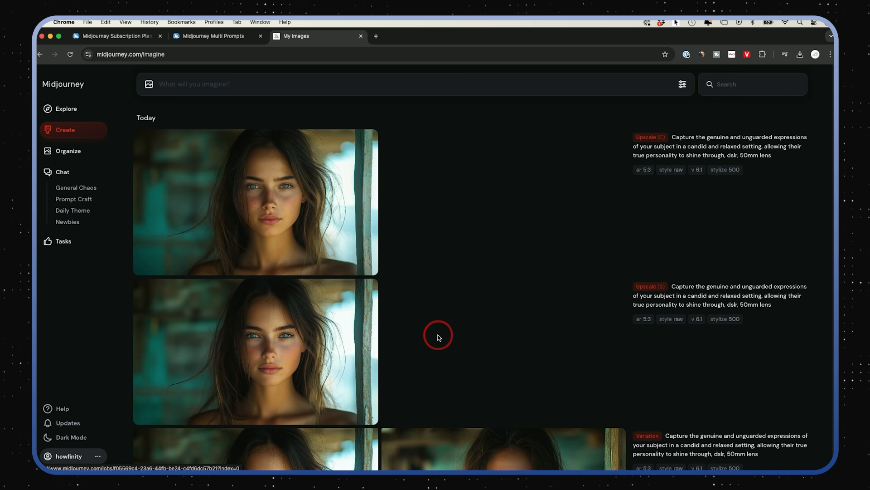
pyautogui.click(255, 202)
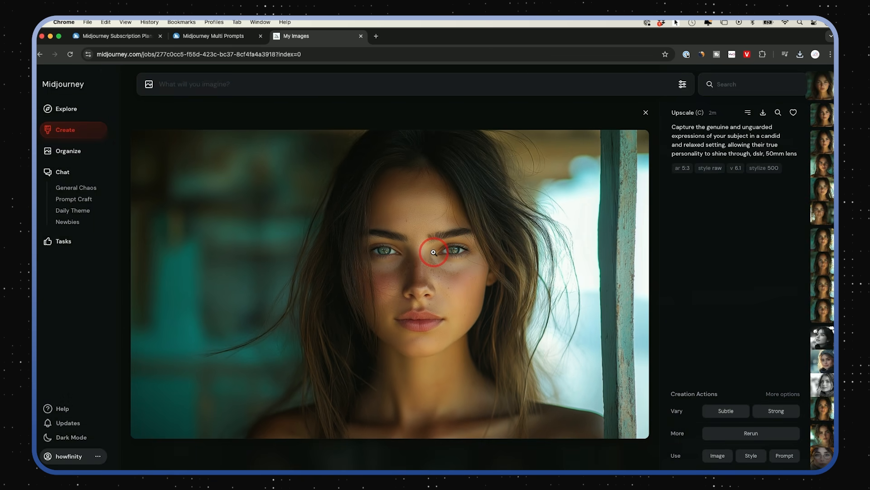
pyautogui.moveTo(697, 372)
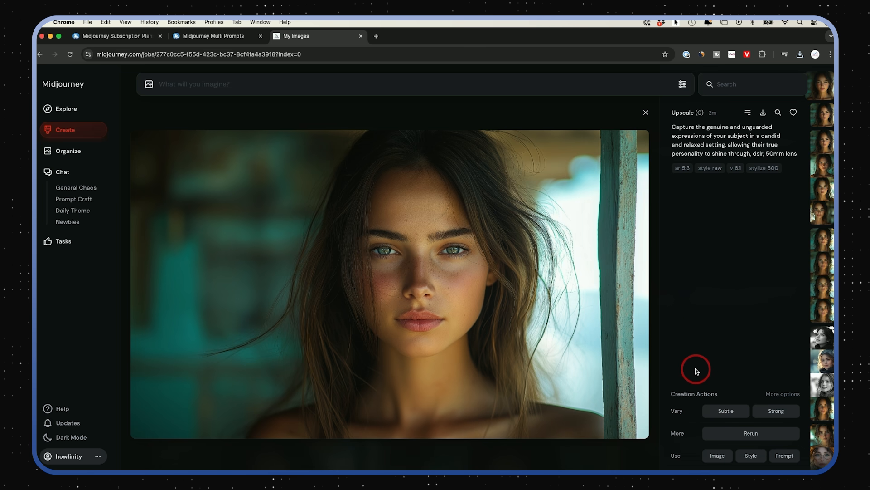
pyautogui.click(67, 108)
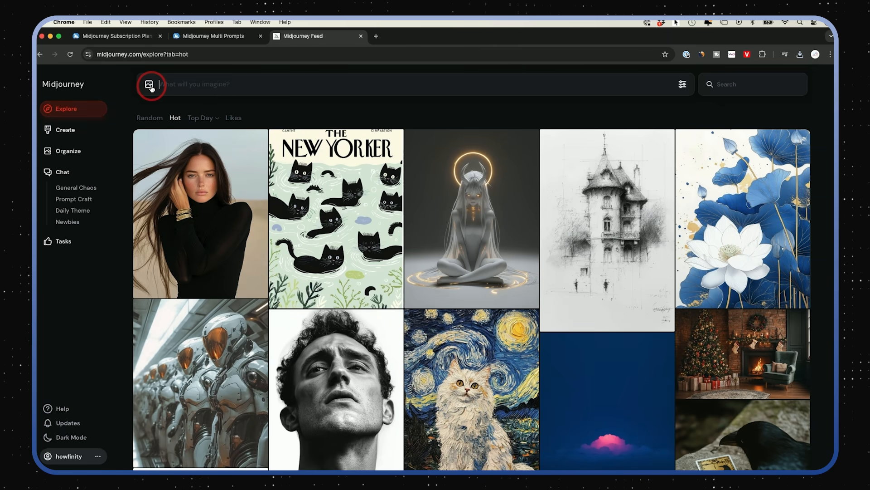
pyautogui.moveTo(149, 84)
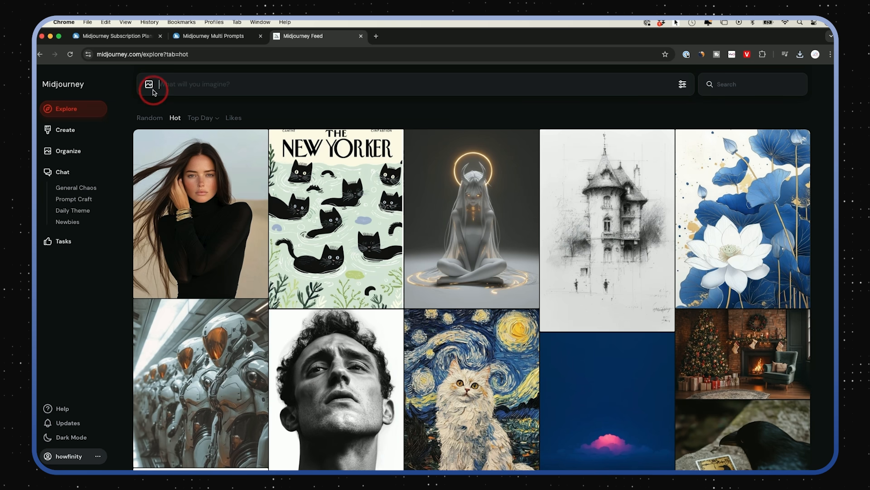
# Use the blue lotus painting as an image prompt for a house and watch the generation on Create.
pyautogui.click(147, 83)
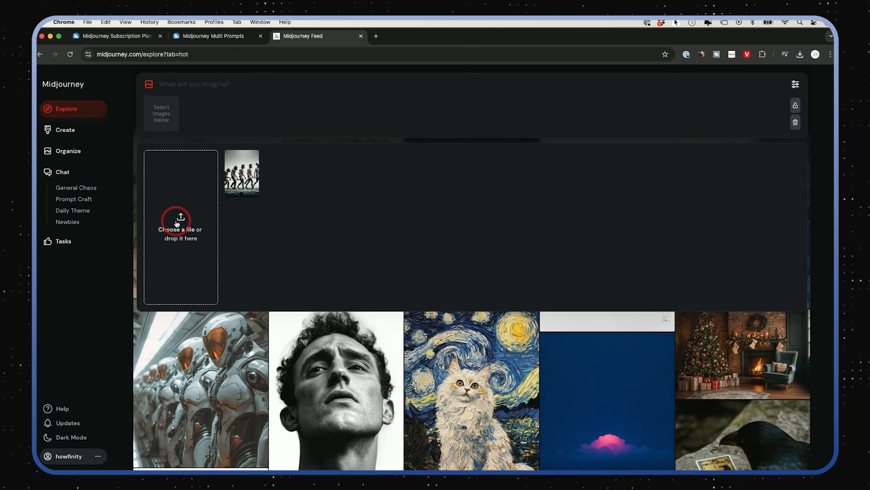
pyautogui.moveTo(137, 131)
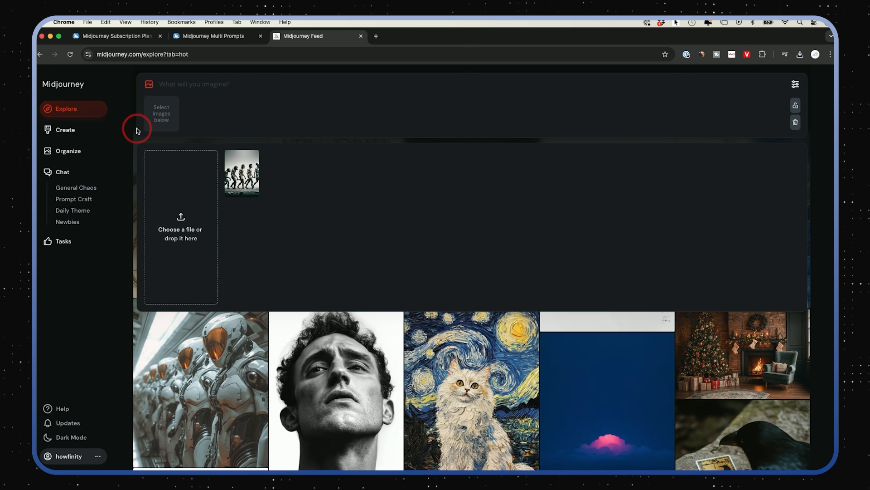
pyautogui.moveTo(790, 249)
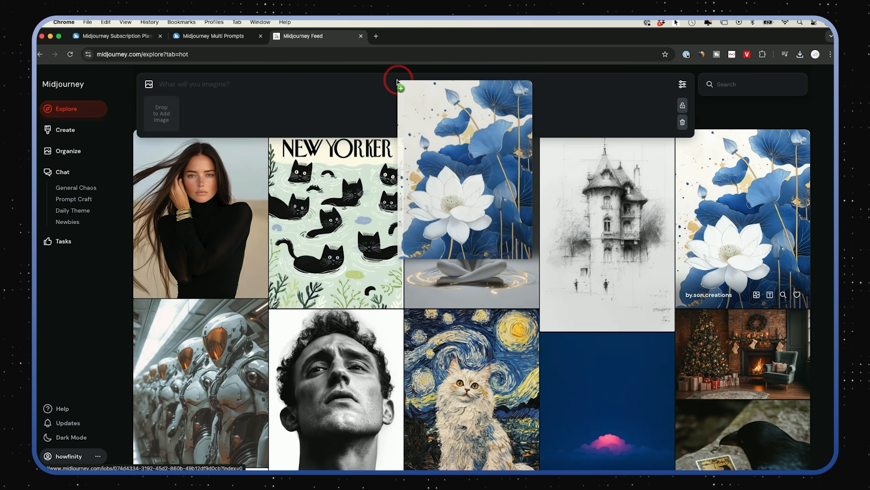
pyautogui.write('ho')
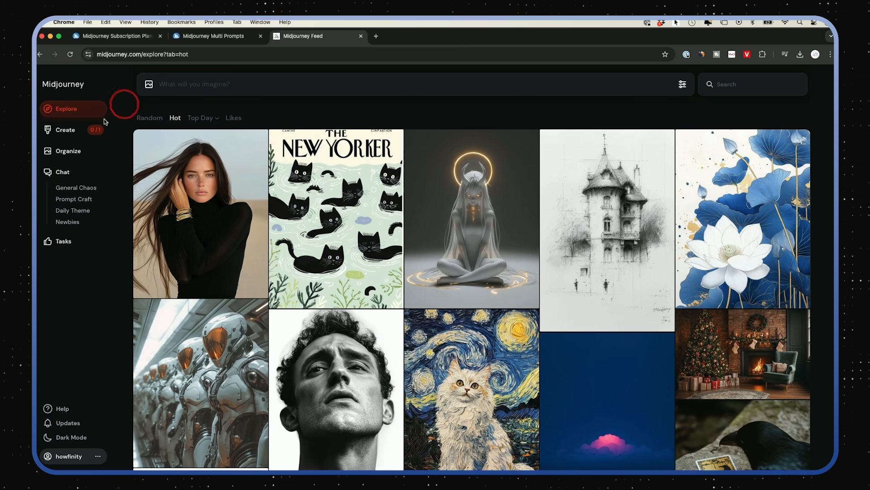
pyautogui.click(65, 130)
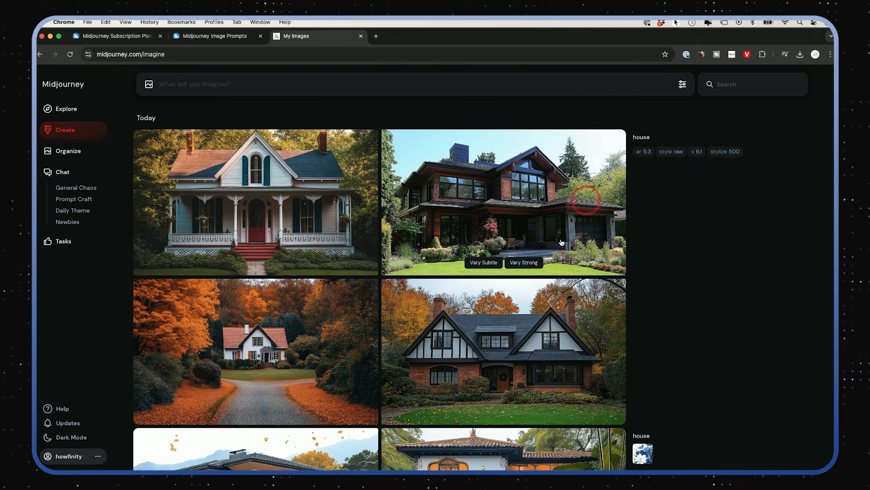
# Bring the white Victorian house result into view to use it as a prompt reference.
pyautogui.scroll(-3)
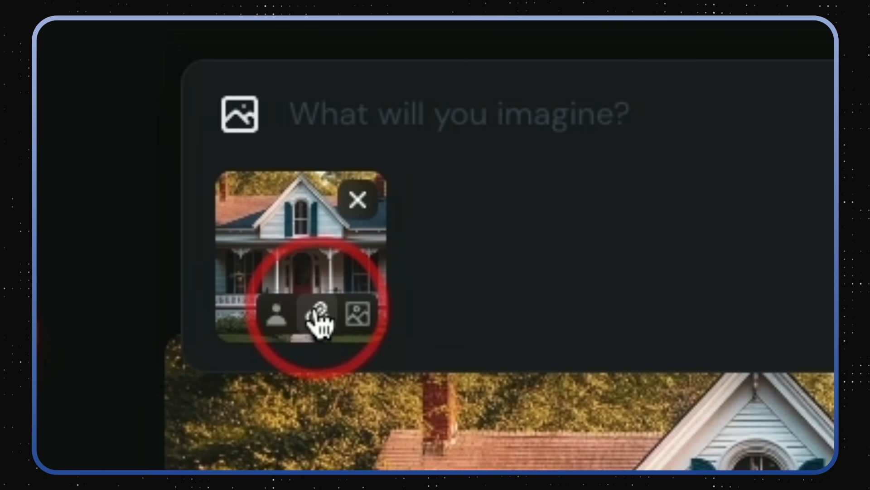
pyautogui.moveTo(317, 316)
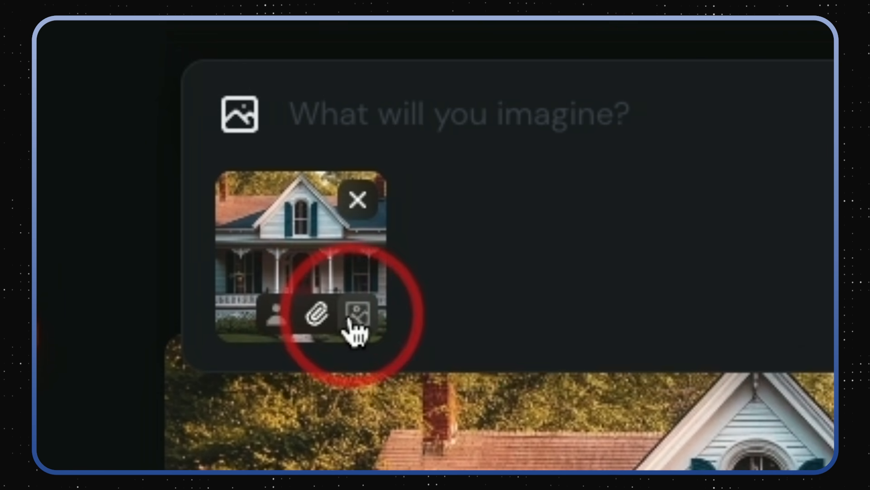
pyautogui.moveTo(358, 316)
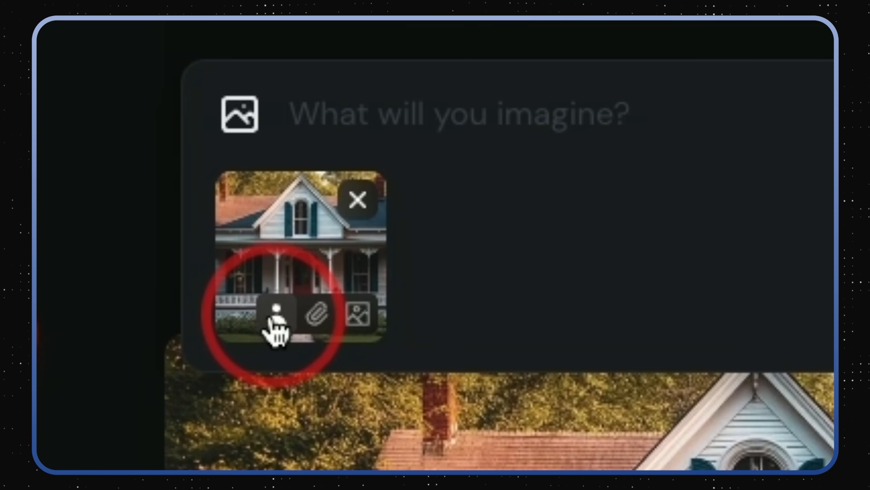
pyautogui.moveTo(276, 315)
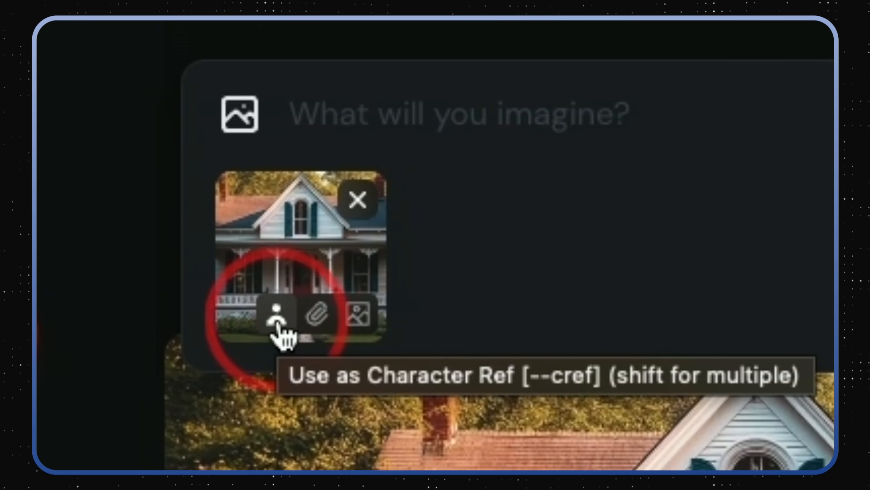
pyautogui.moveTo(358, 314)
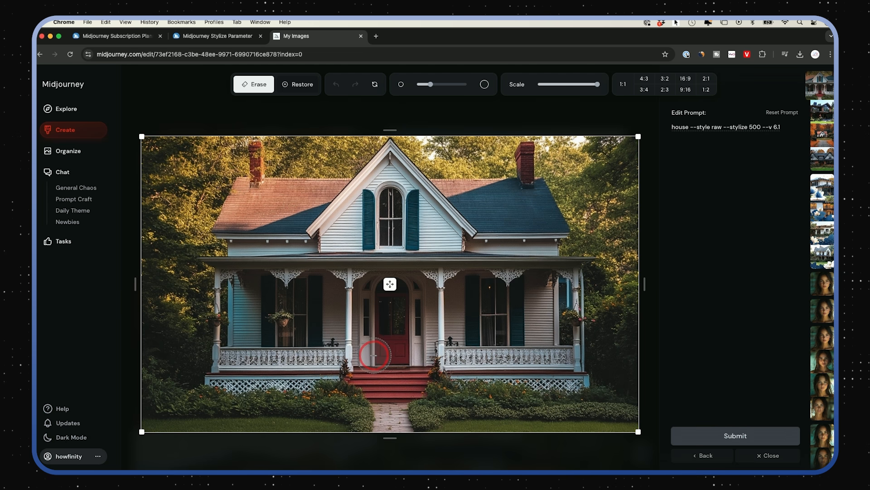
# Erase the red front door in the editor and regenerate it with the prompt 'yellow door'.
pyautogui.moveTo(373, 356); pyautogui.dragTo(414, 353)
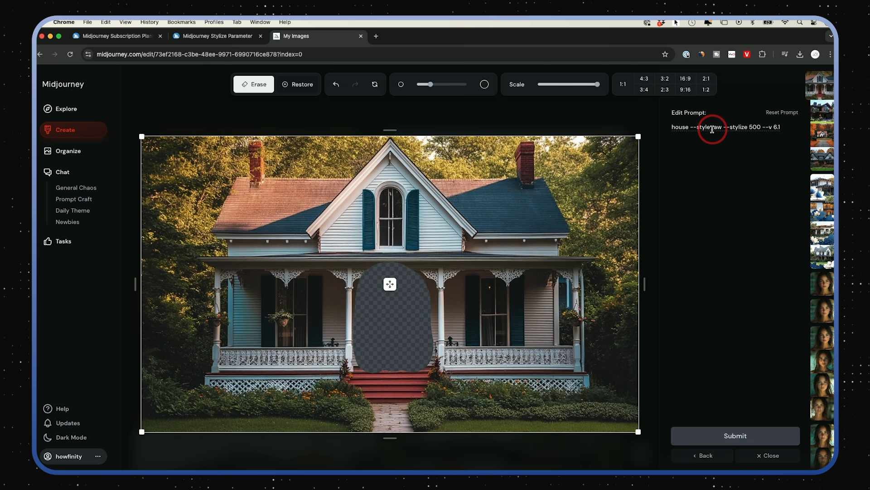
pyautogui.write('yellow door')
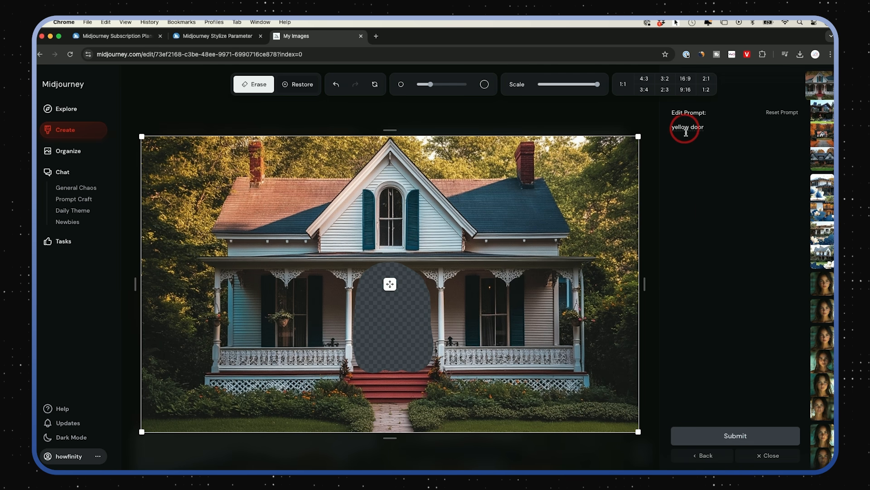
pyautogui.click(735, 435)
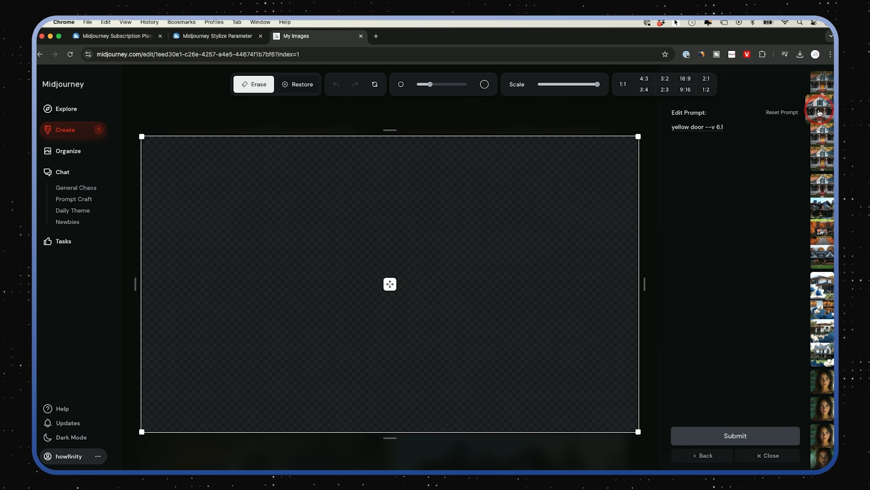
pyautogui.click(820, 110)
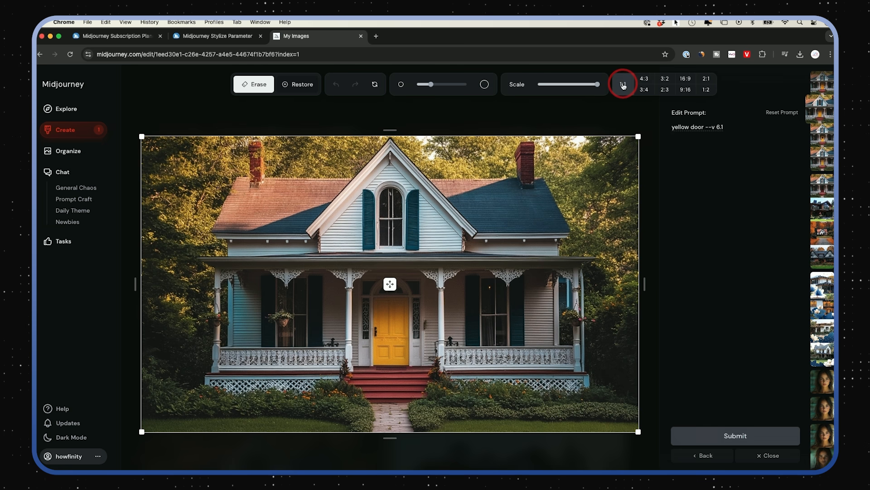
# Reframe the yellow-door house to 1:1 and submit it for outpainting above and below.
pyautogui.click(705, 89)
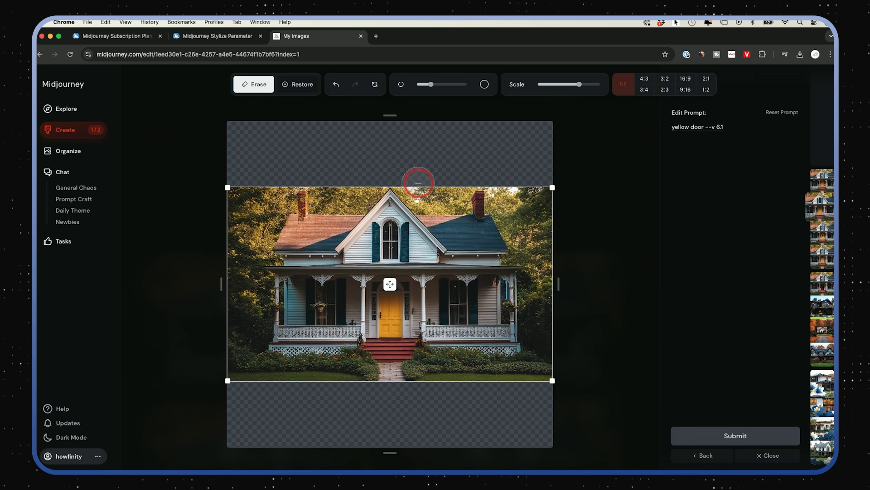
pyautogui.moveTo(826, 89)
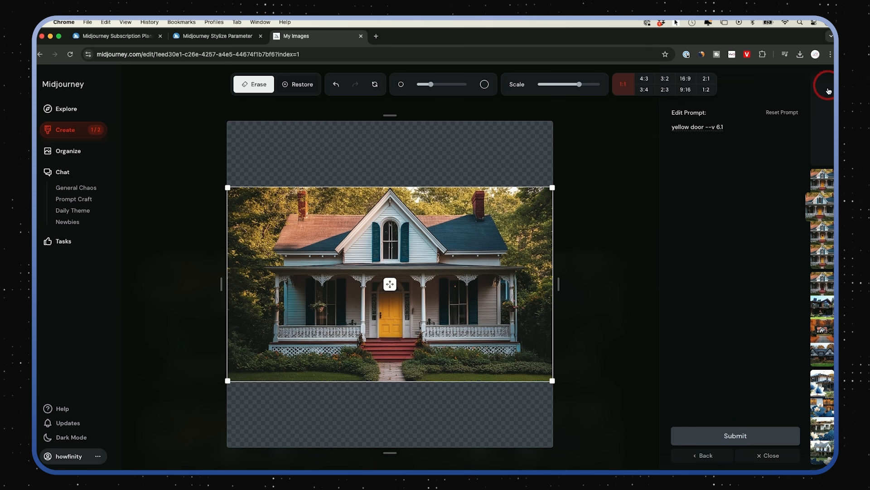
pyautogui.moveTo(828, 104)
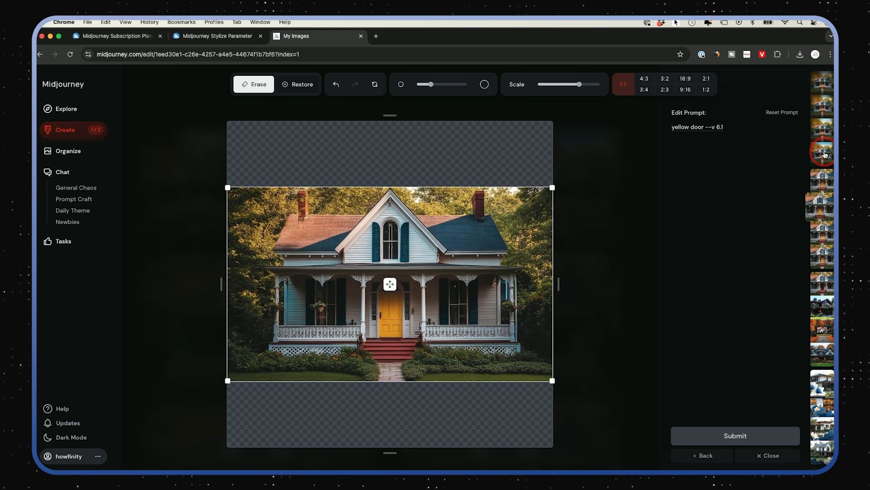
pyautogui.click(735, 435)
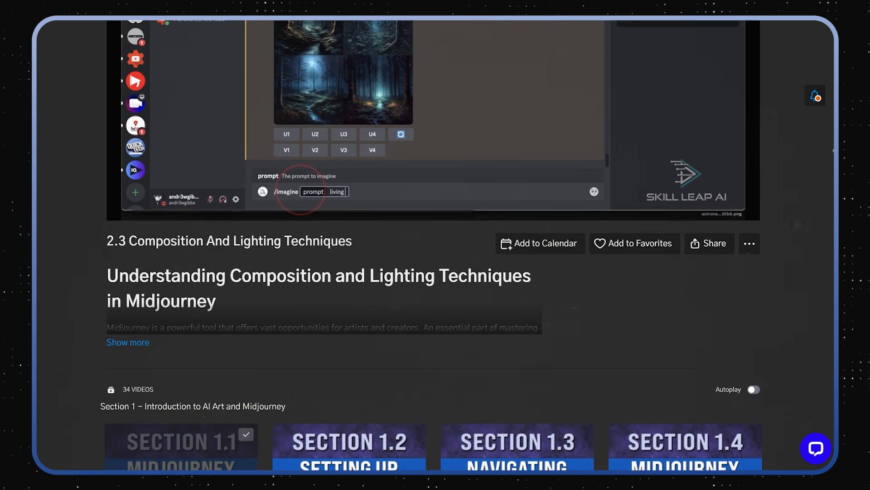
# Scroll past the lesson's section list down to the Skill Leap AI course catalog.
pyautogui.scroll(-3)
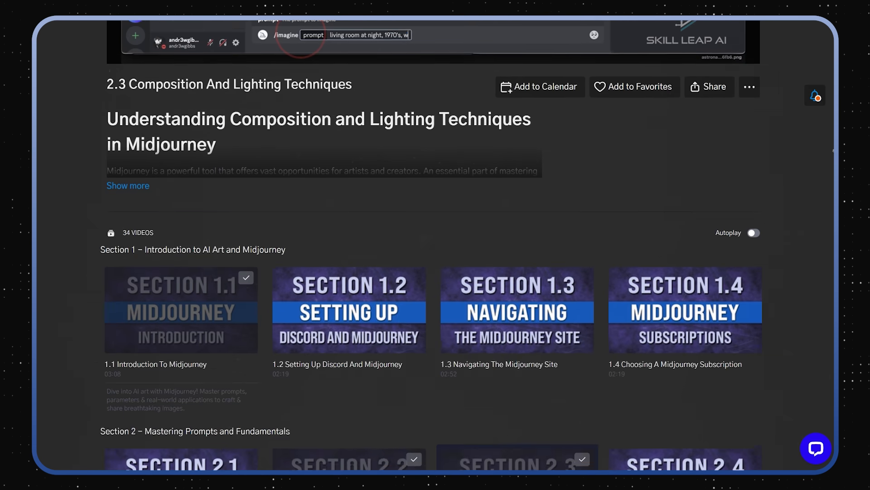
pyautogui.scroll(-3)
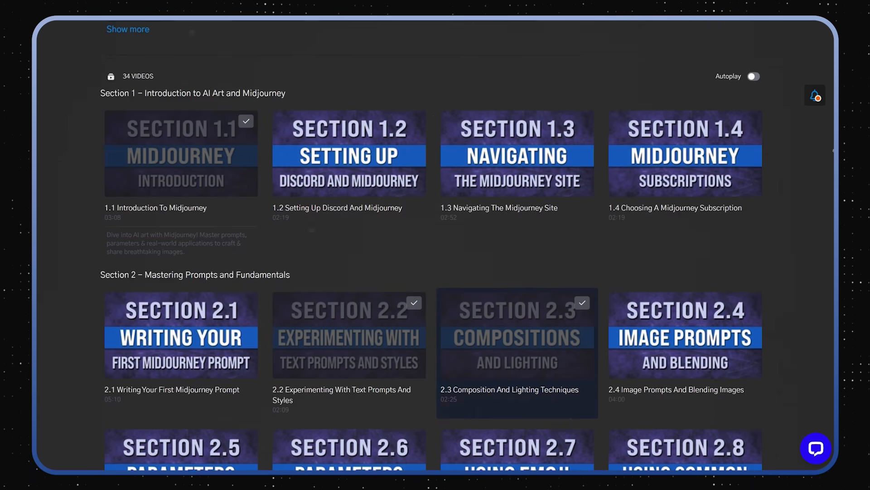
pyautogui.scroll(-3)
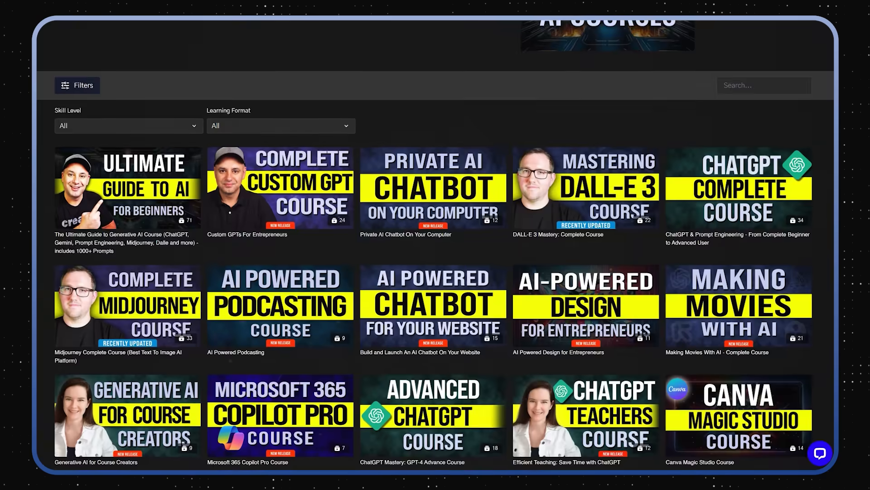
pyautogui.scroll(-3)
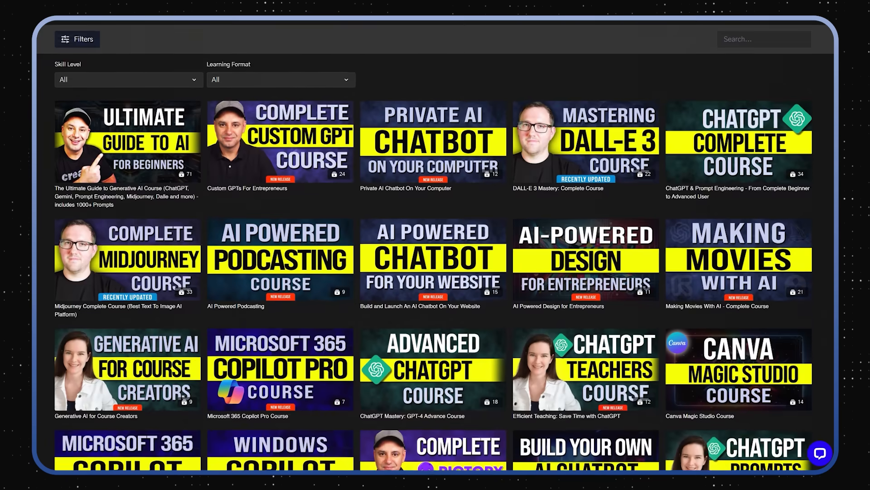